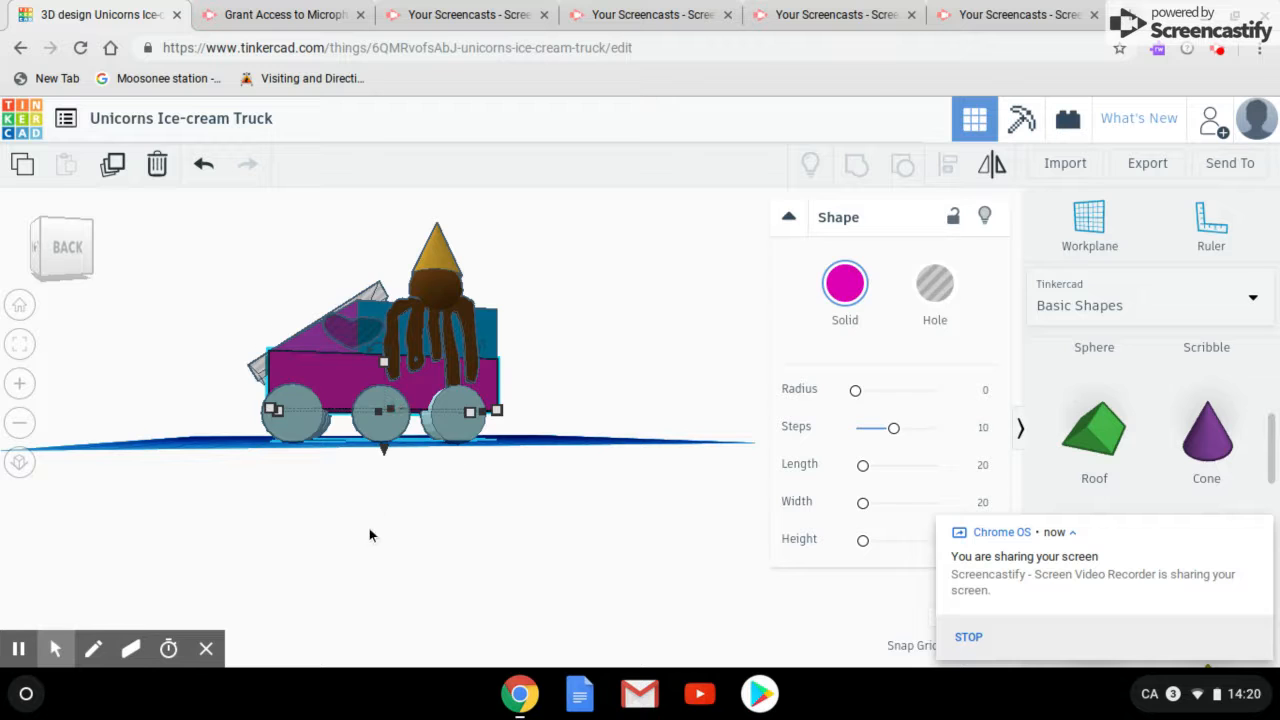
- Deselect the wheels to clear the selection before adding the cylinder
left_click(371, 535)
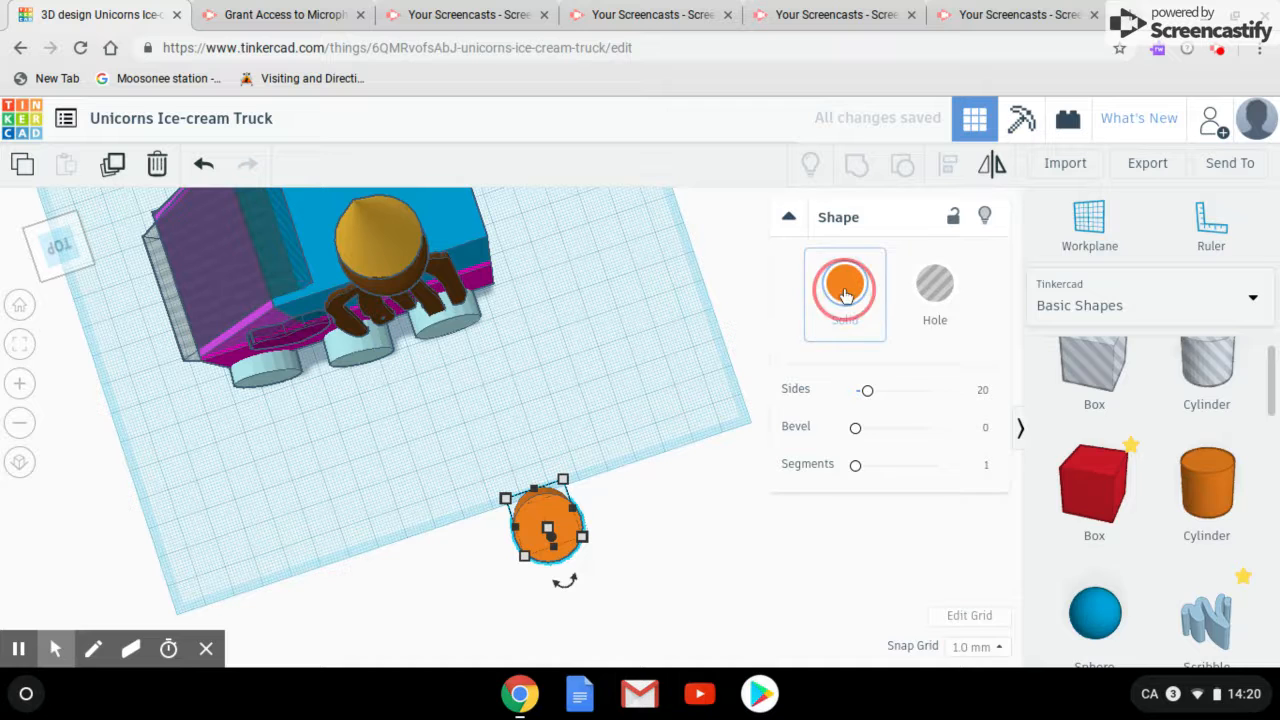
- Colour the cylinder light blue from the Solid preset swatches
left_click(845, 283)
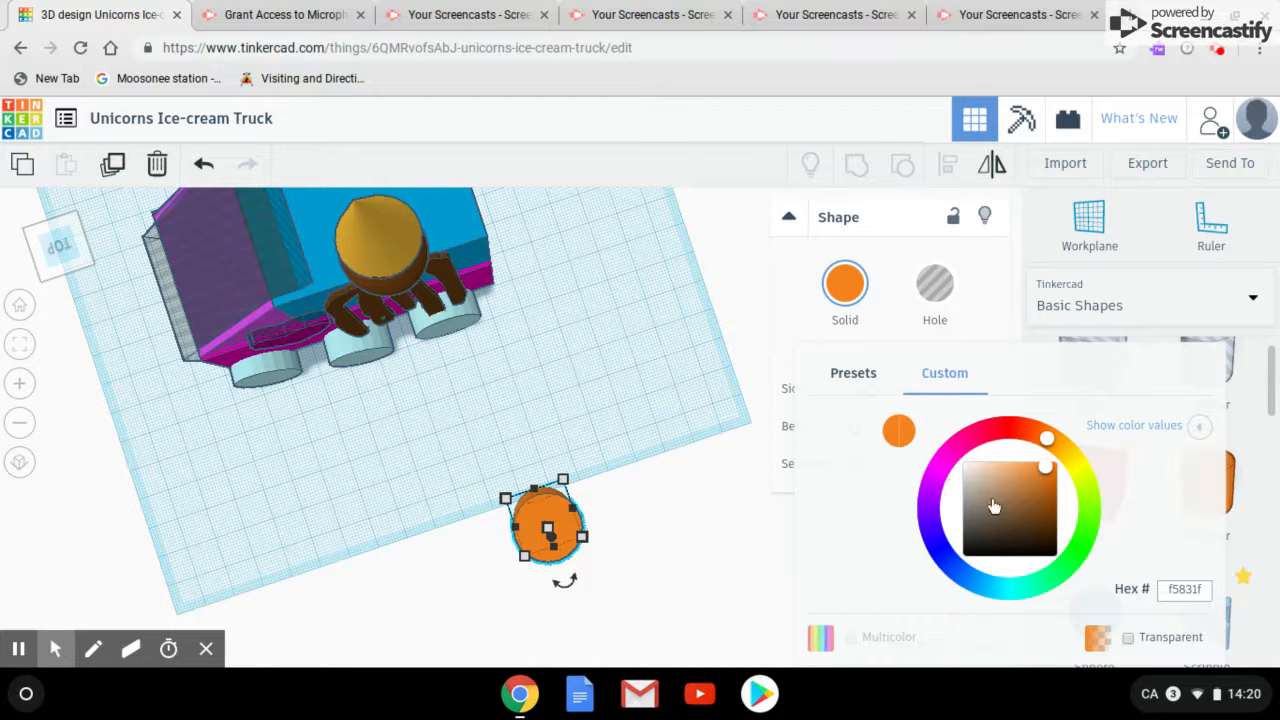
left_click(853, 372)
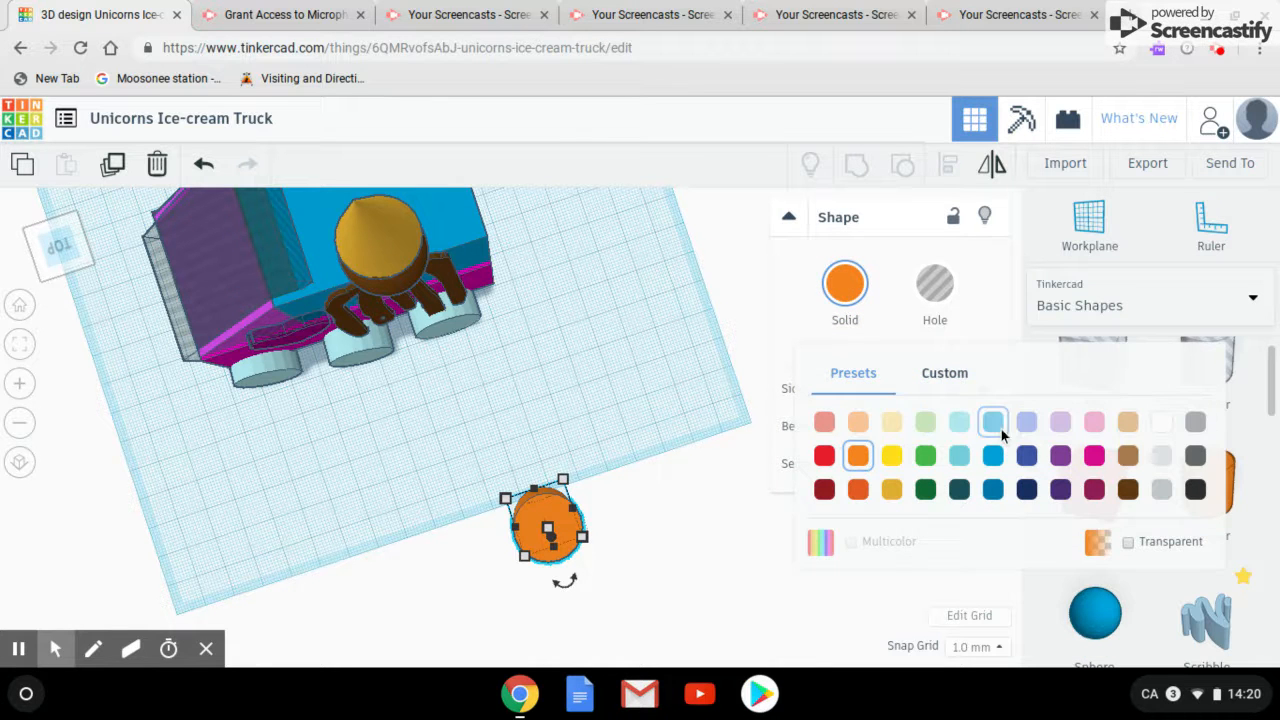
left_click(992, 421)
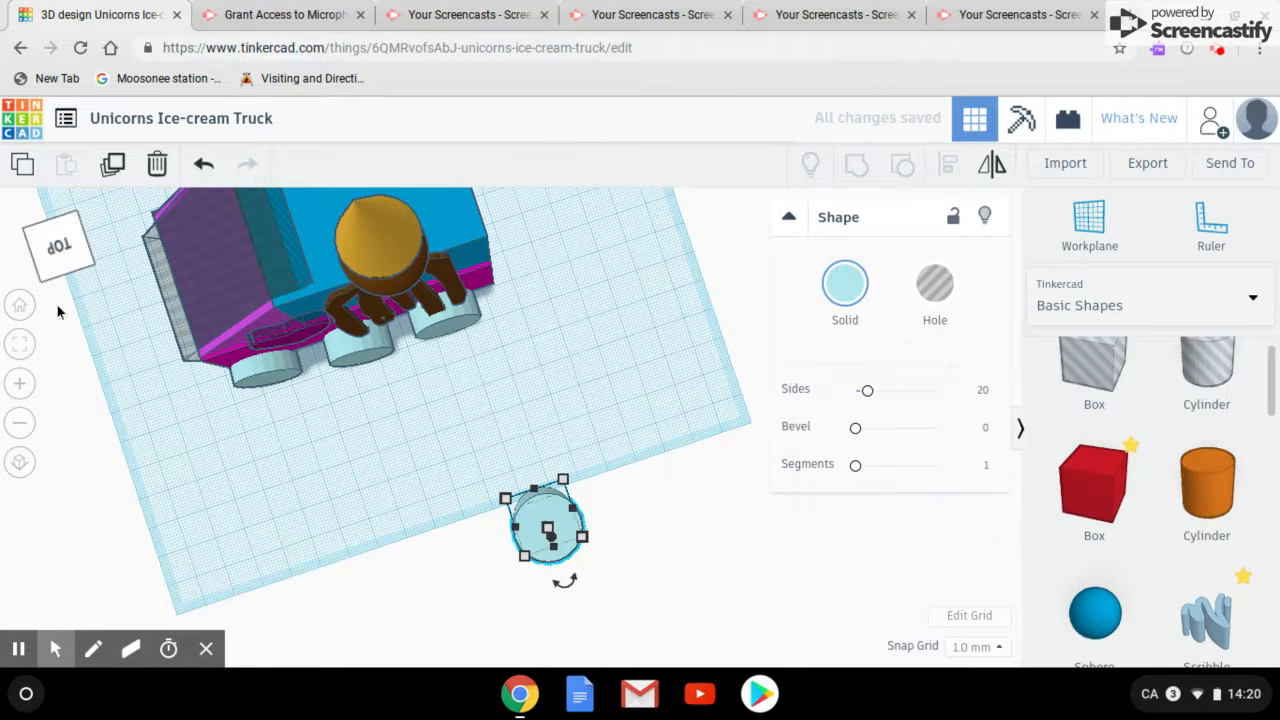
- View the truck from the side and back, then rotate the cylinder to lie level on its side
left_click(57, 247)
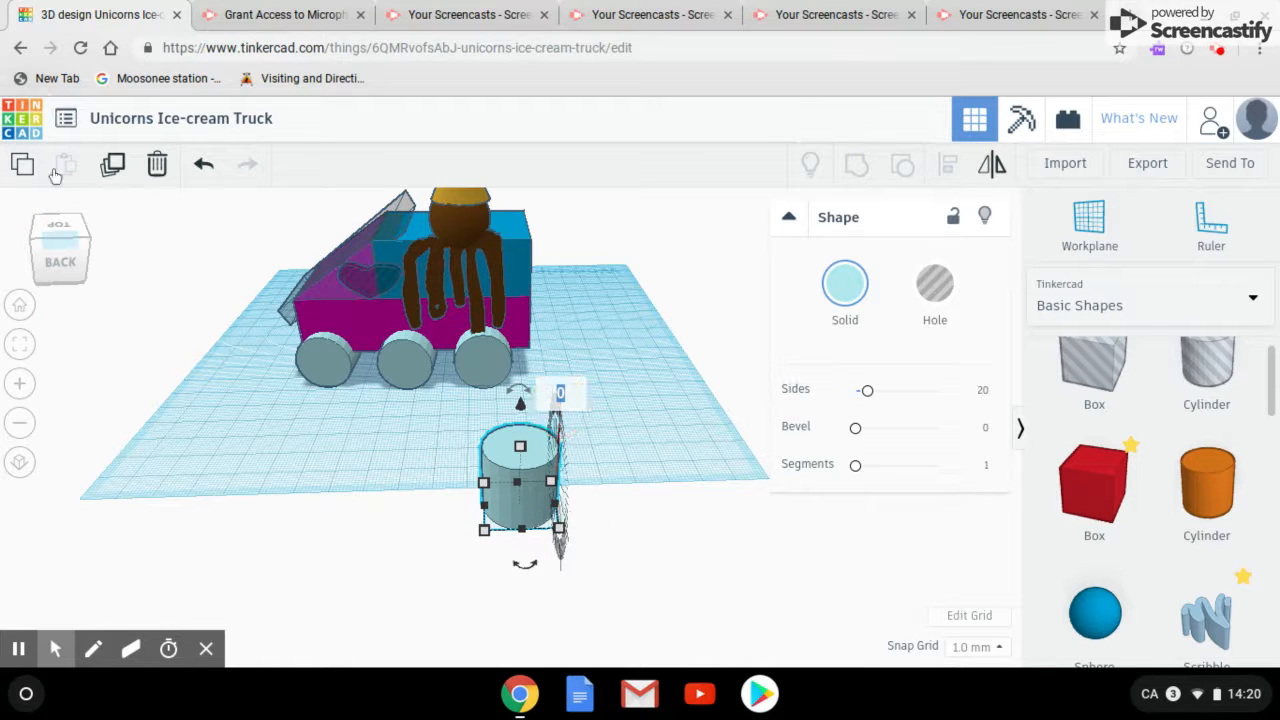
left_click(59, 262)
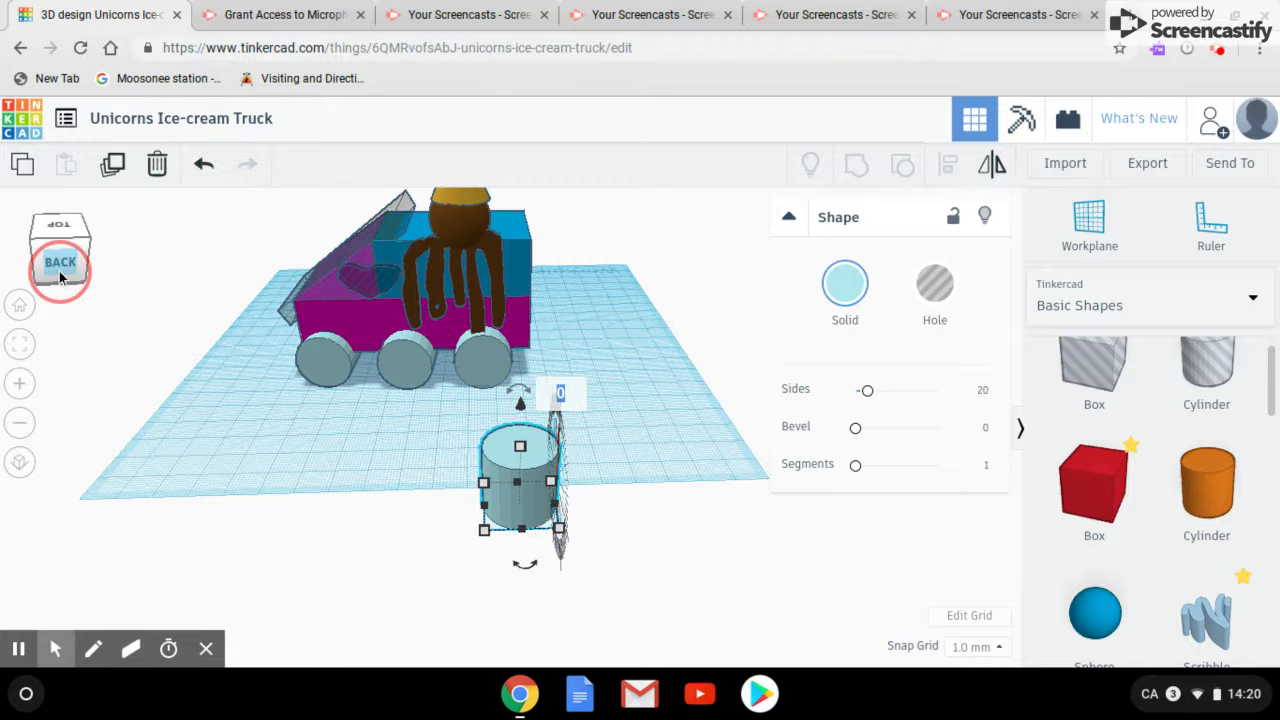
left_click(60, 262)
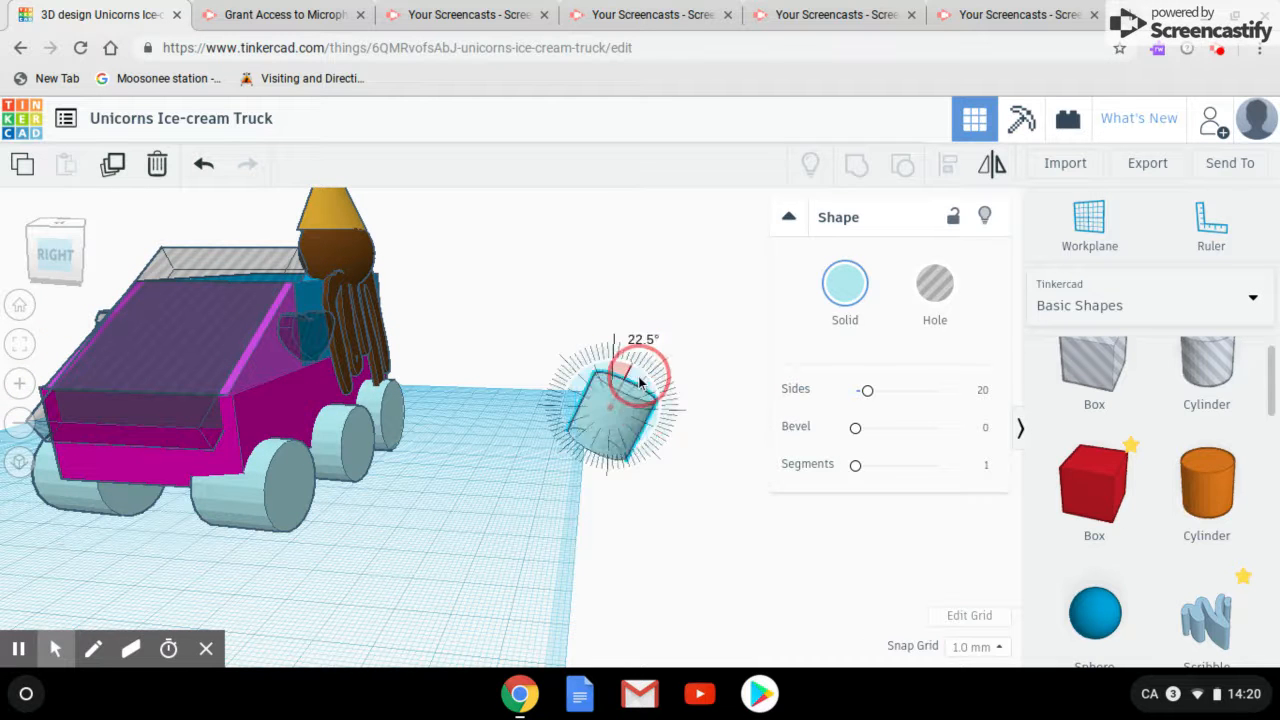
left_click_drag(640, 378, 645, 398)
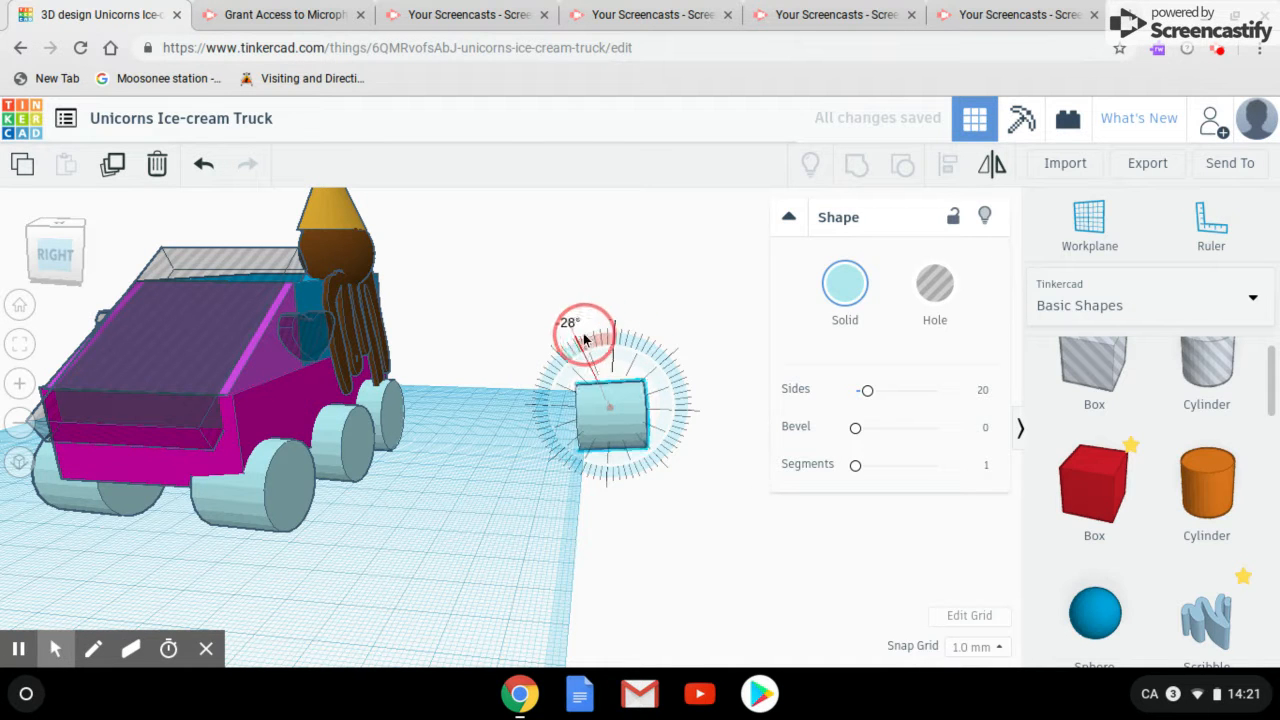
left_click_drag(583, 335, 610, 345)
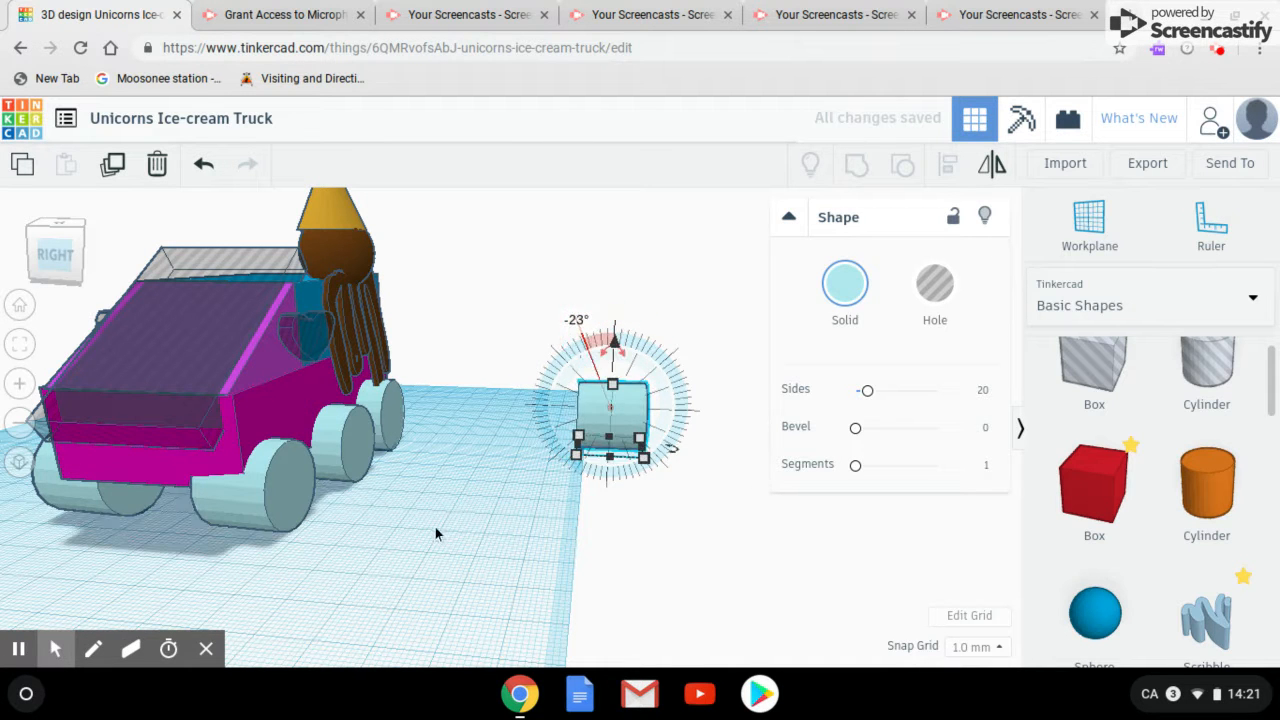
left_click(845, 502)
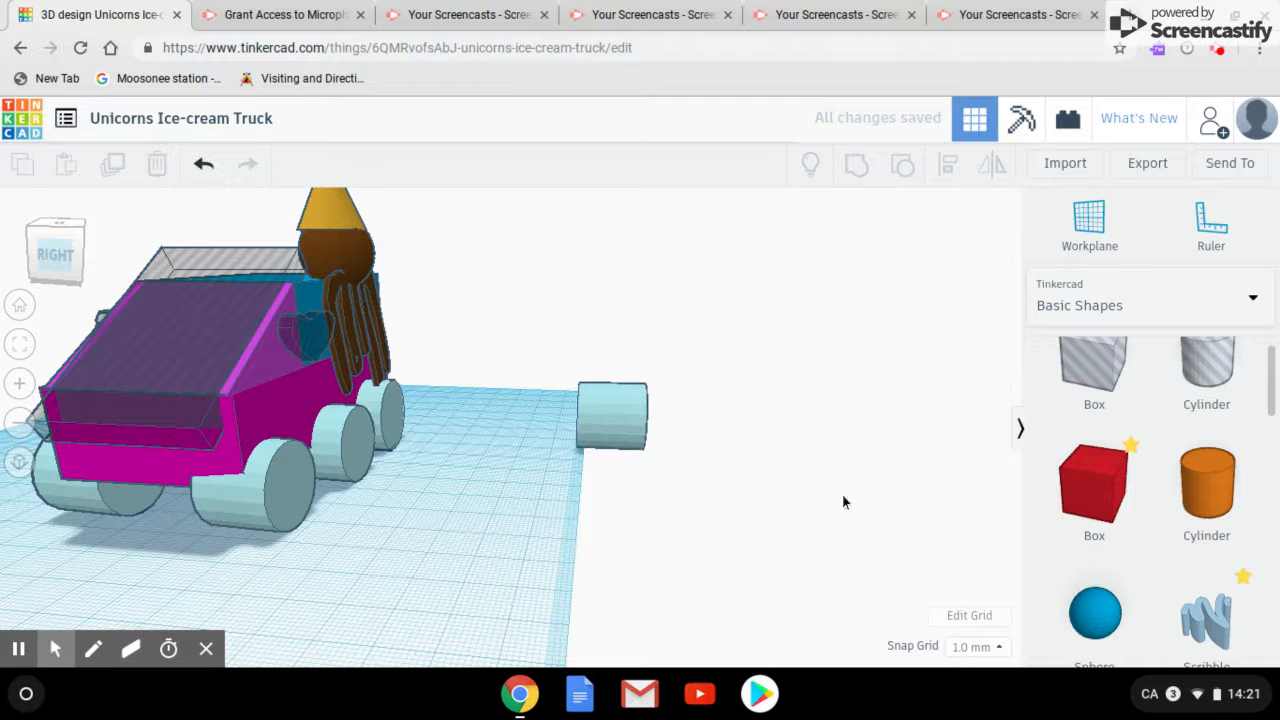
left_click(612, 415)
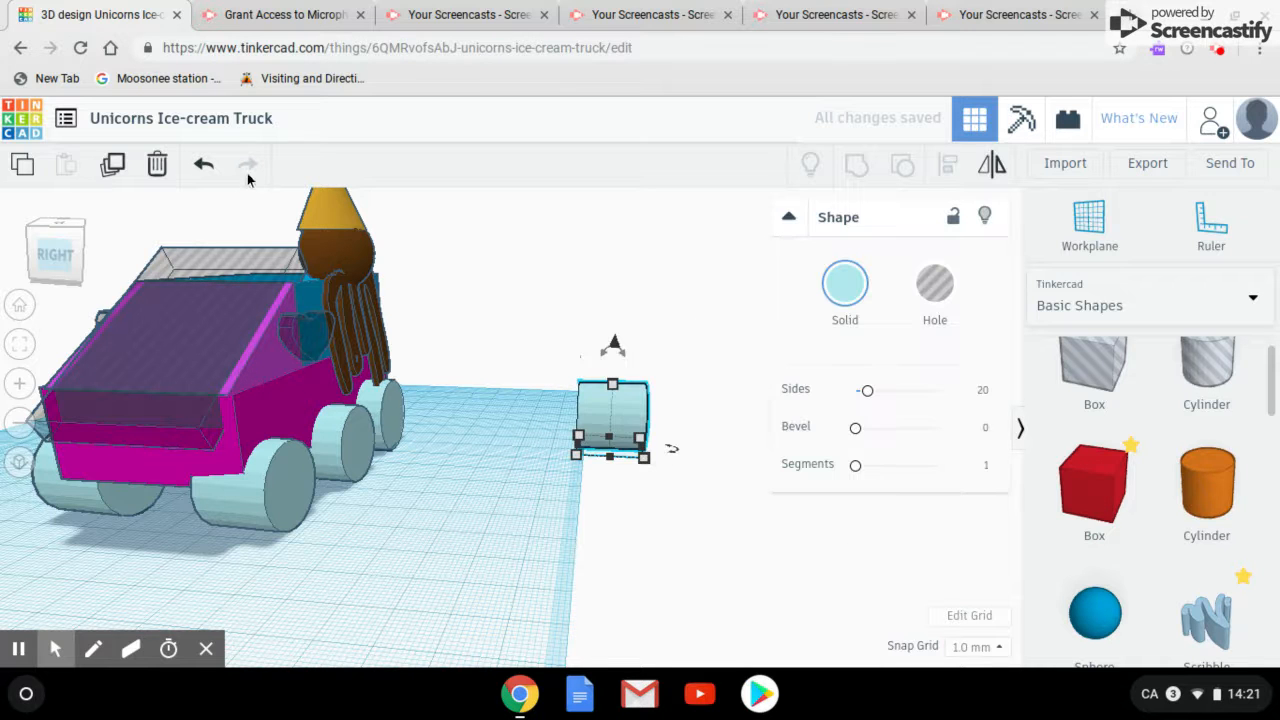
left_click(157, 164)
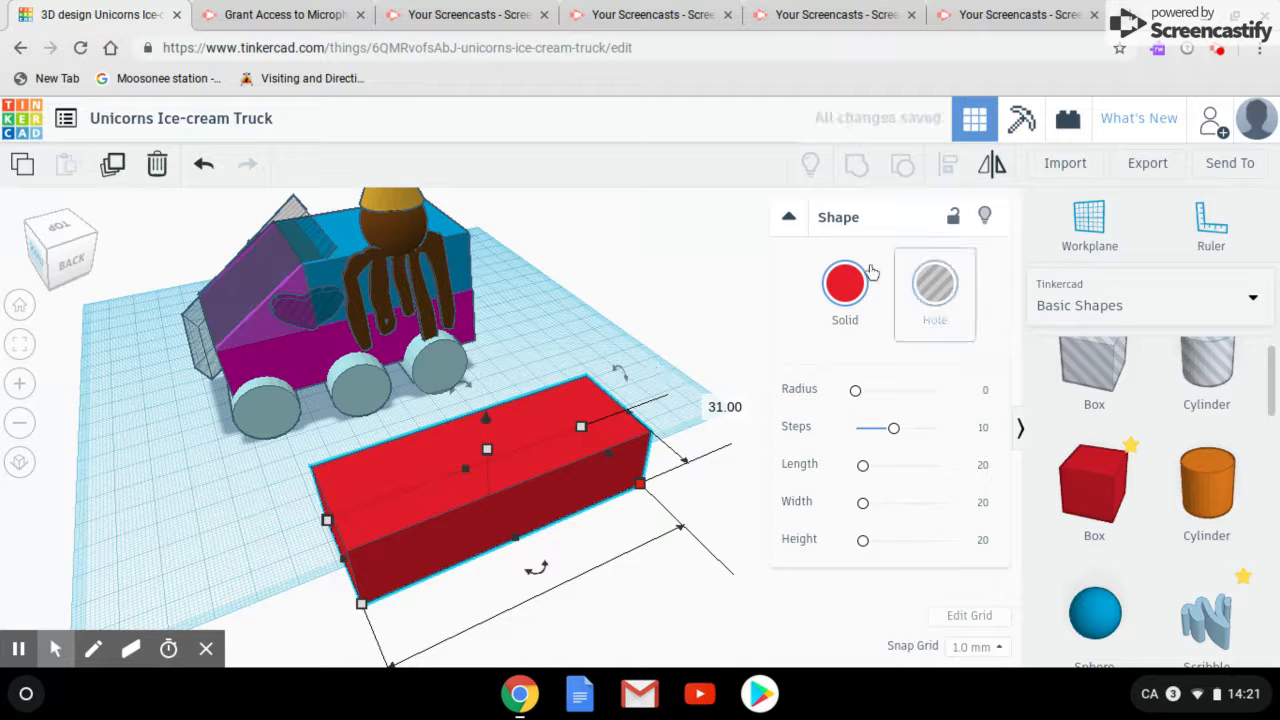
left_click(845, 283)
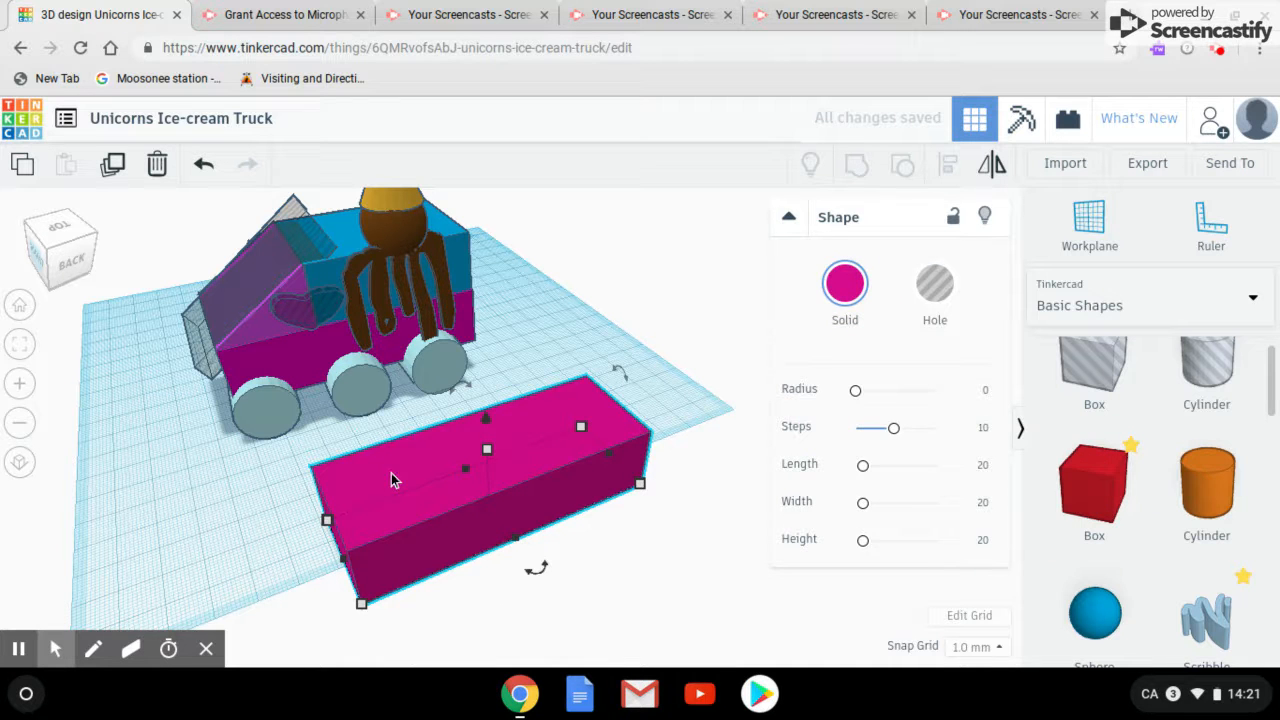
mouse_move(565, 315)
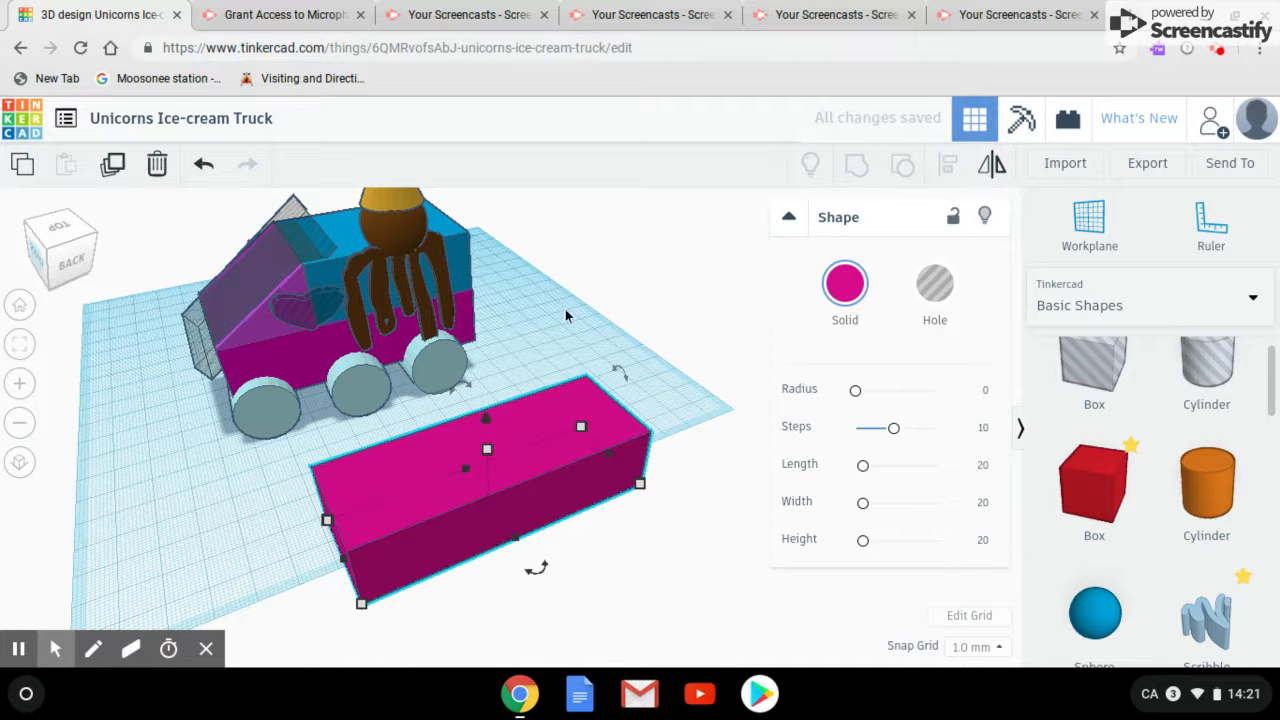
mouse_move(157, 164)
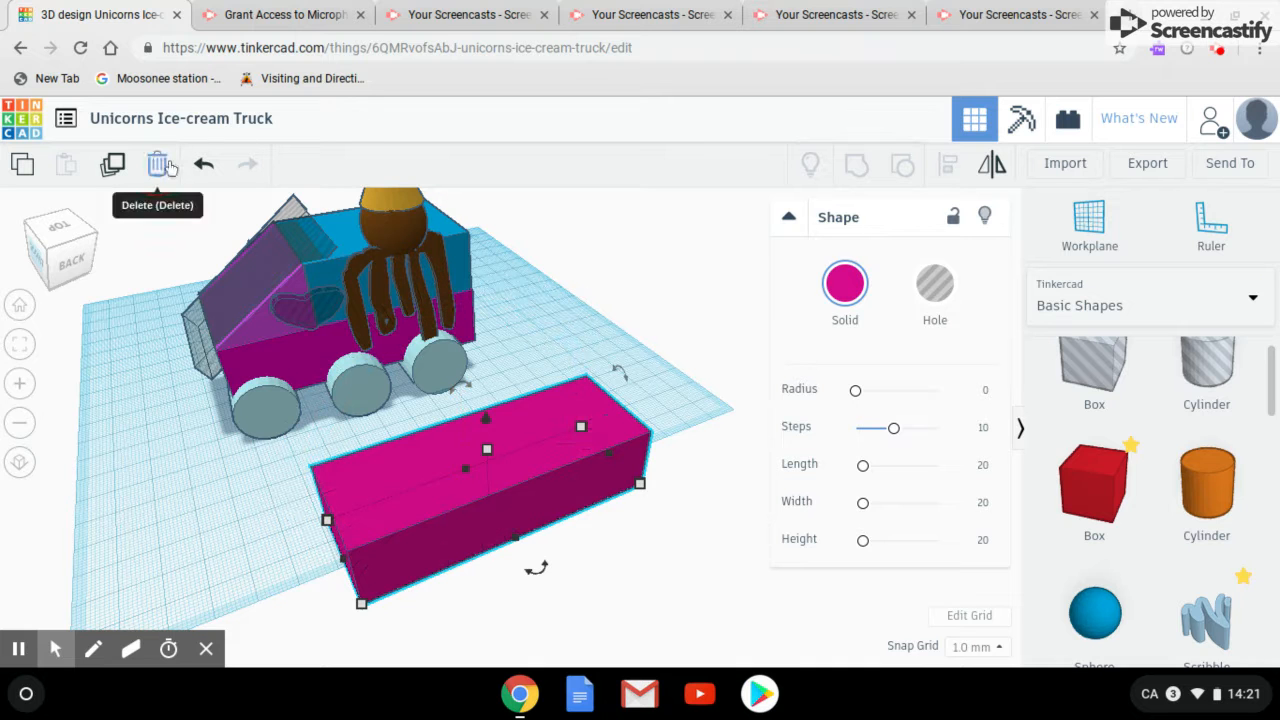
left_click(157, 163)
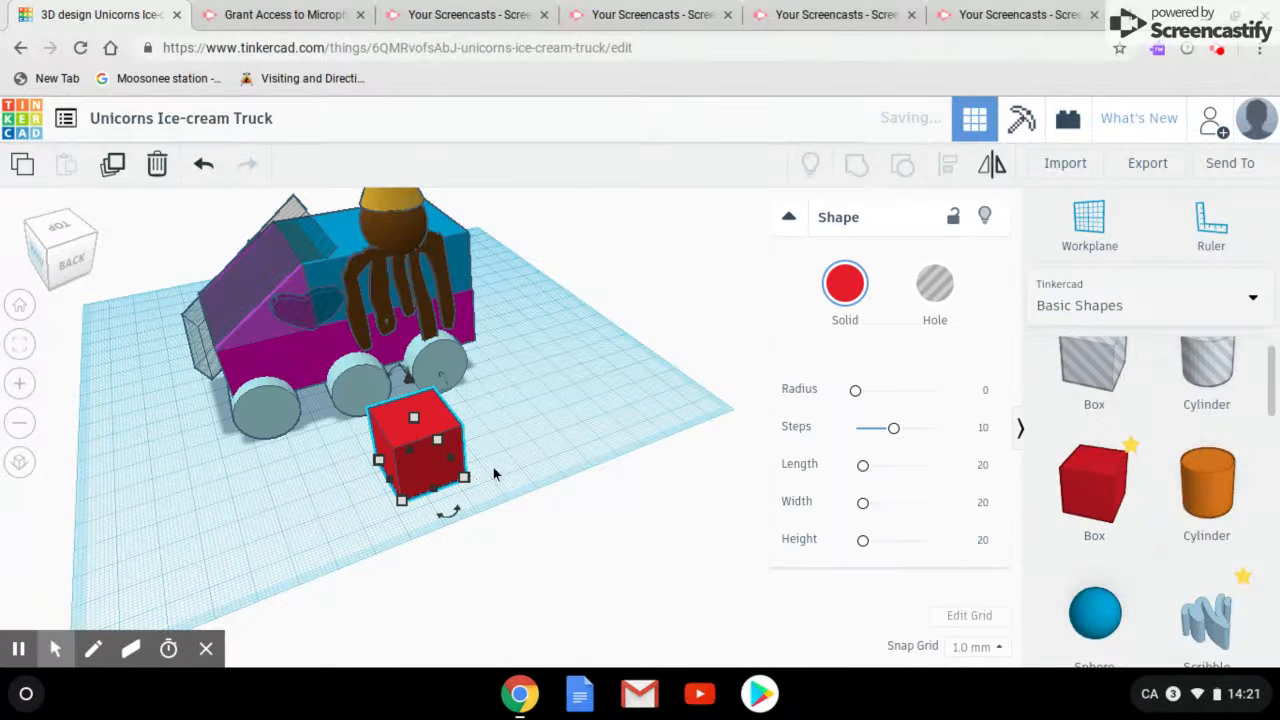
- Stretch the box to about 50 by 35 and make it solid blue
left_click_drag(460, 475, 540, 490)
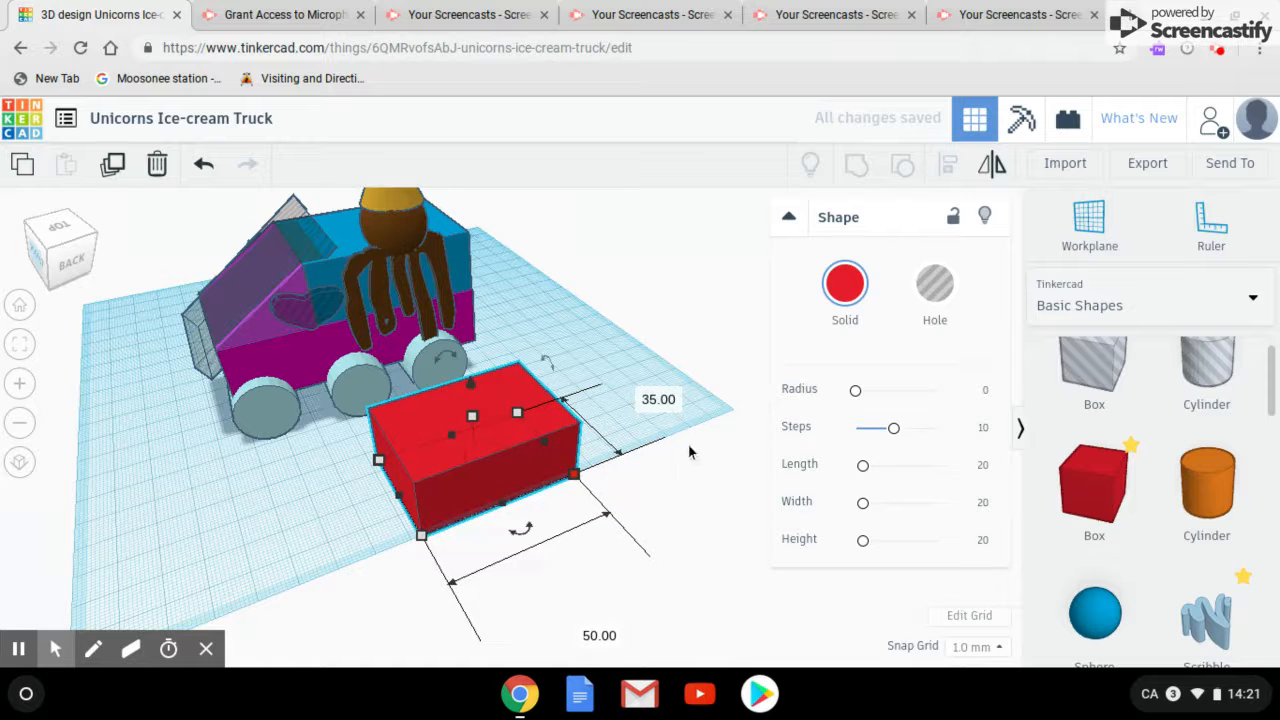
left_click(845, 283)
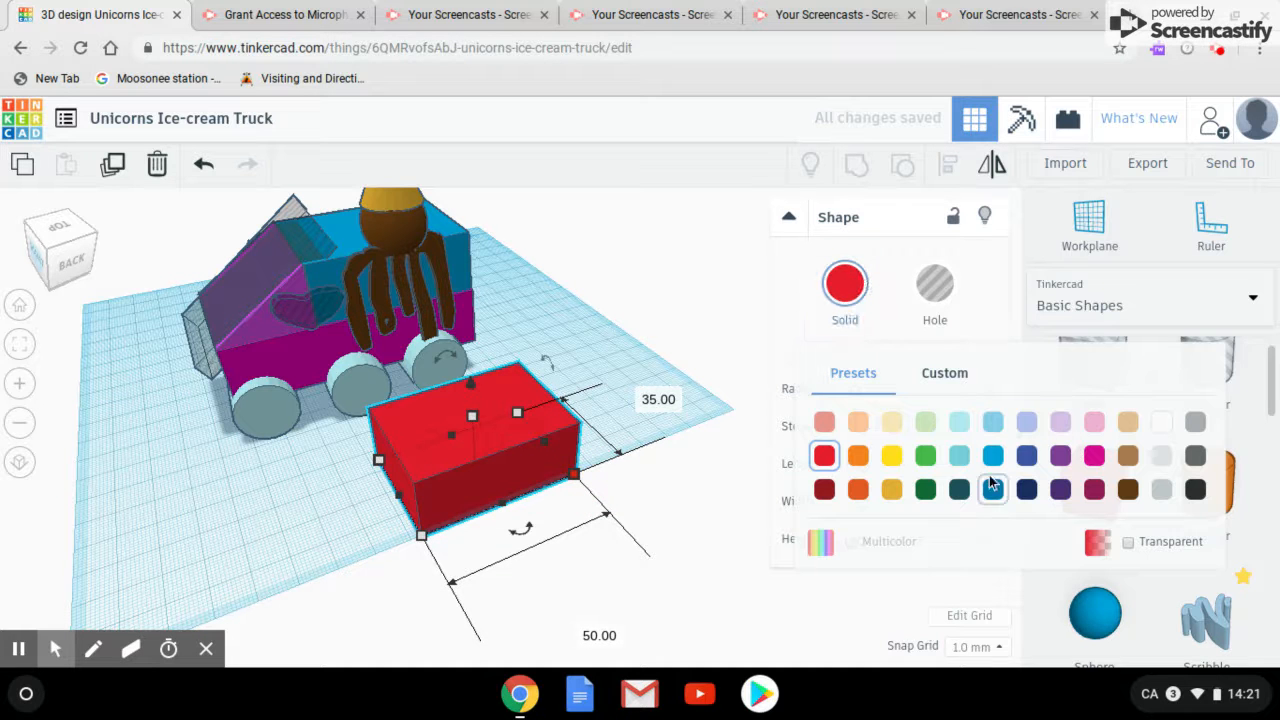
left_click(992, 488)
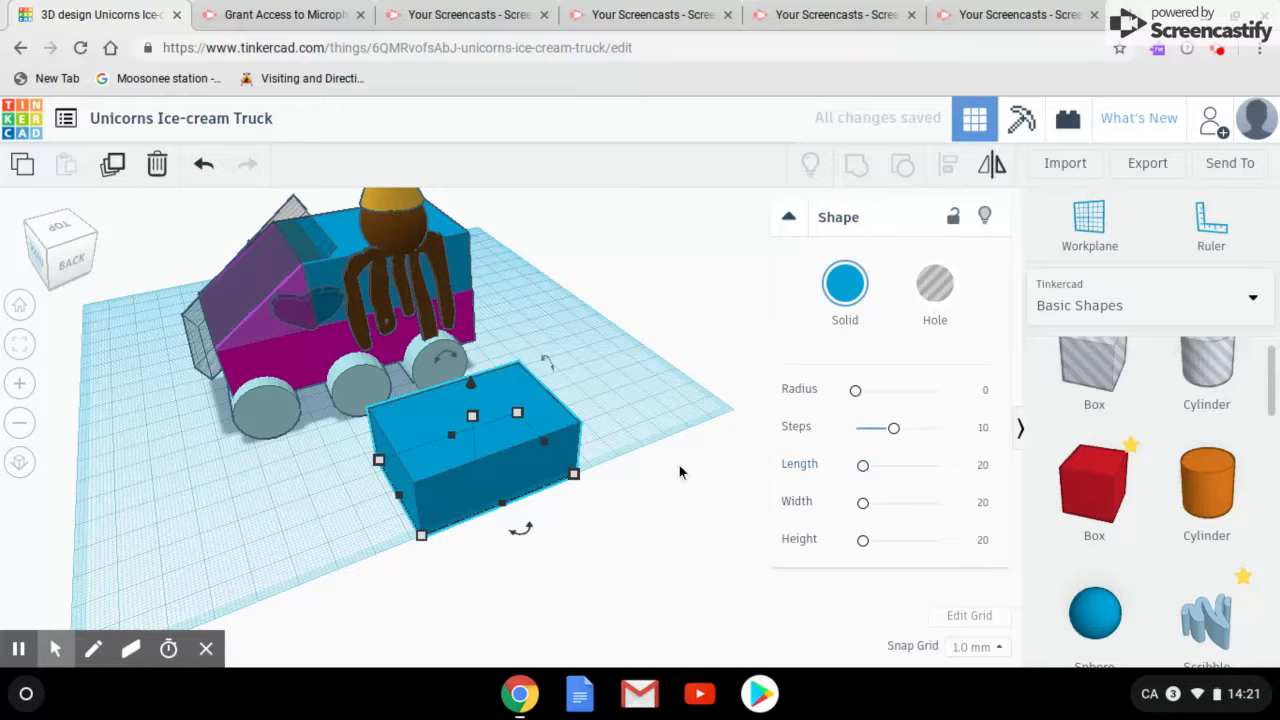
mouse_move(598, 543)
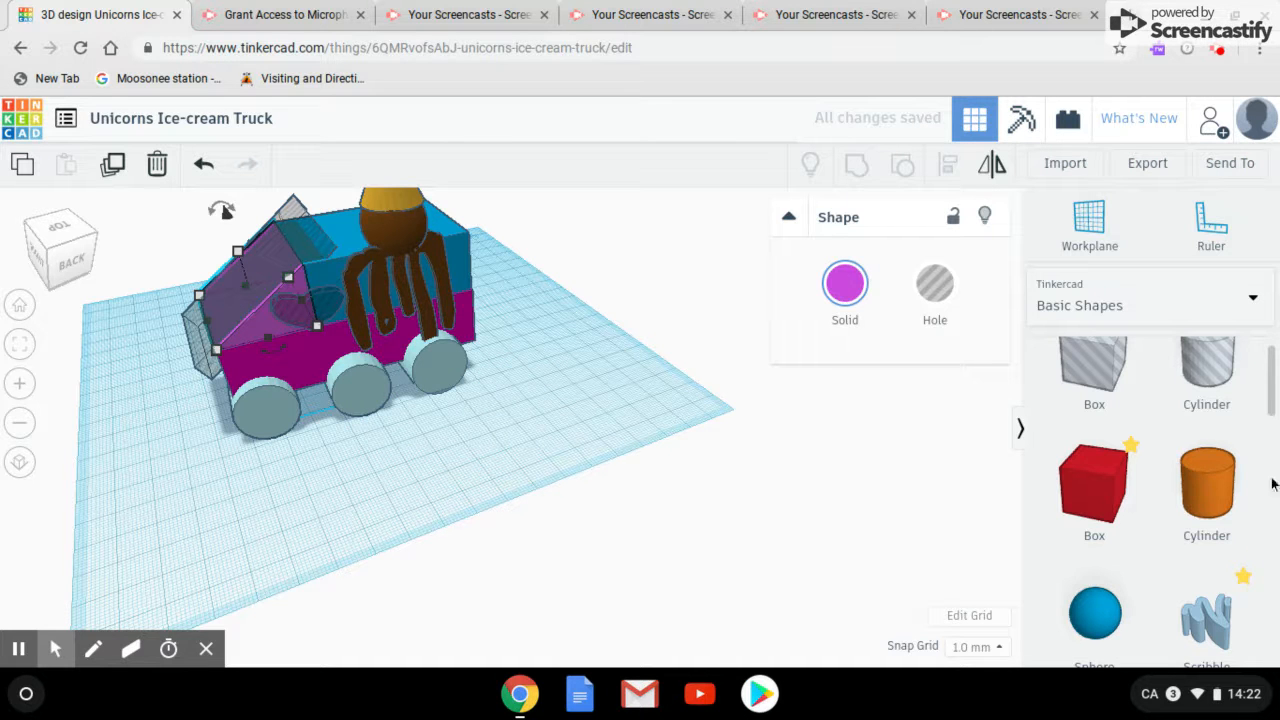
scroll("down", 3)
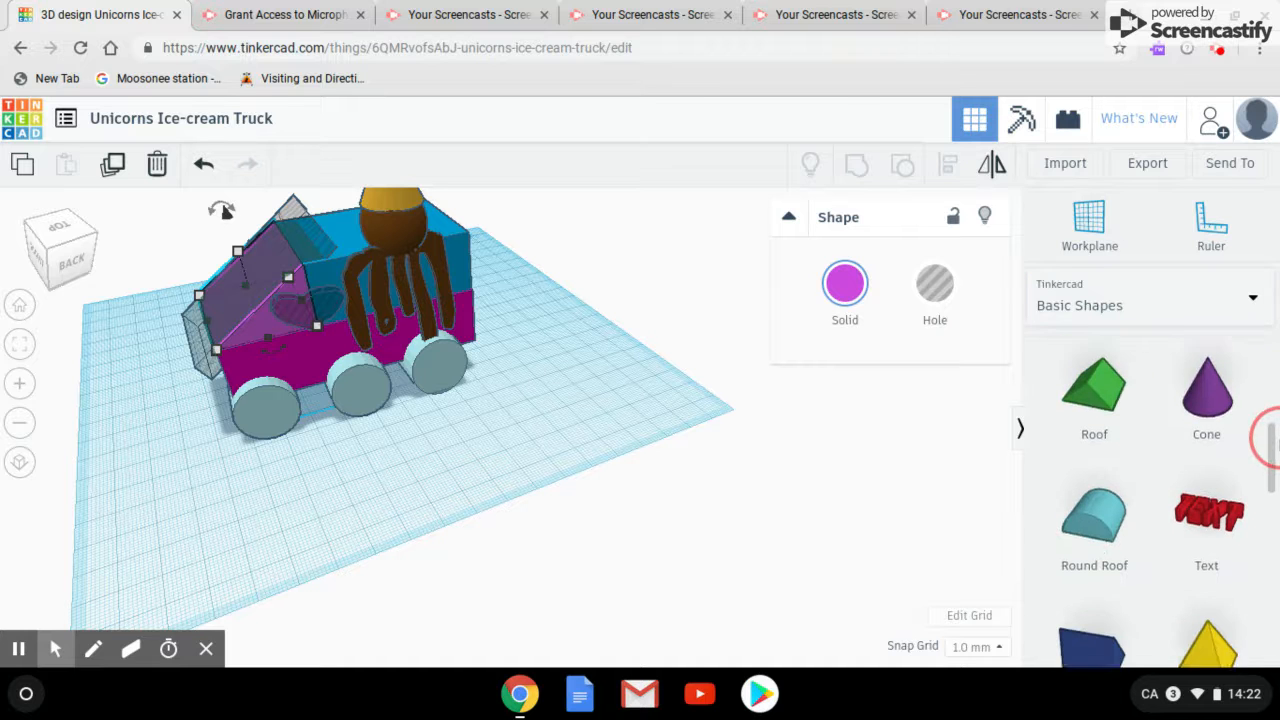
scroll("down", 3)
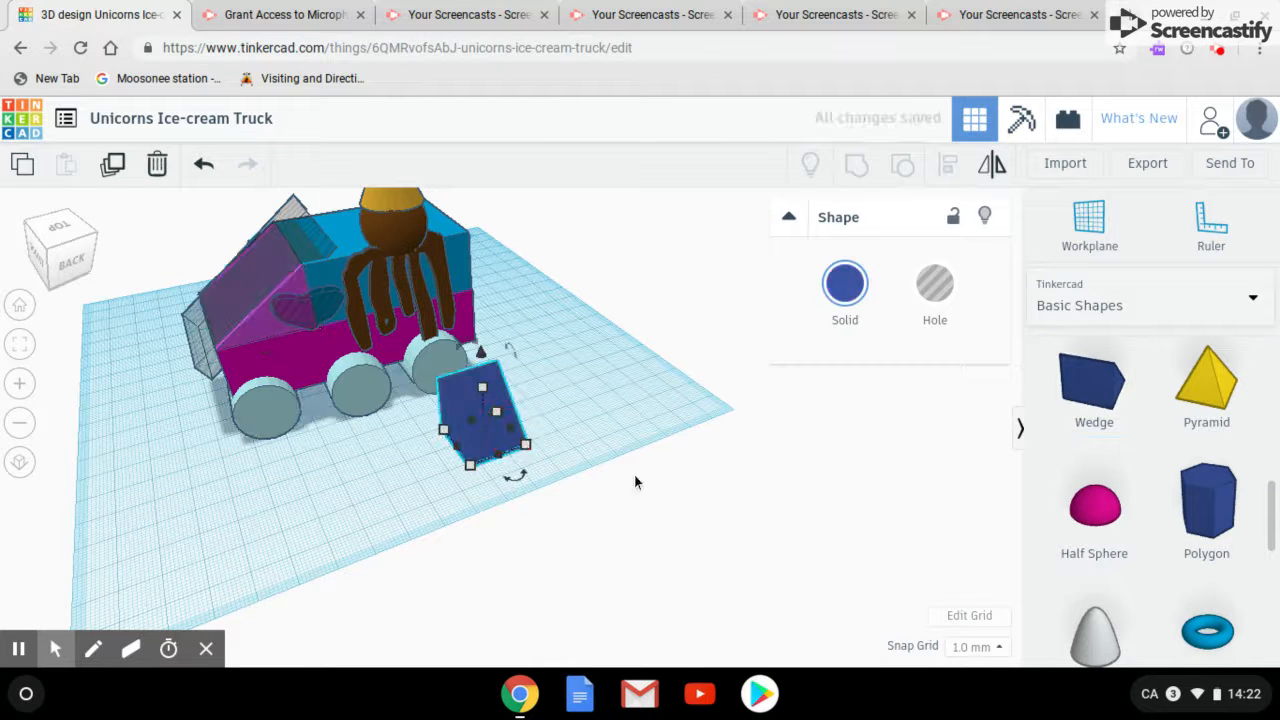
mouse_move(845, 283)
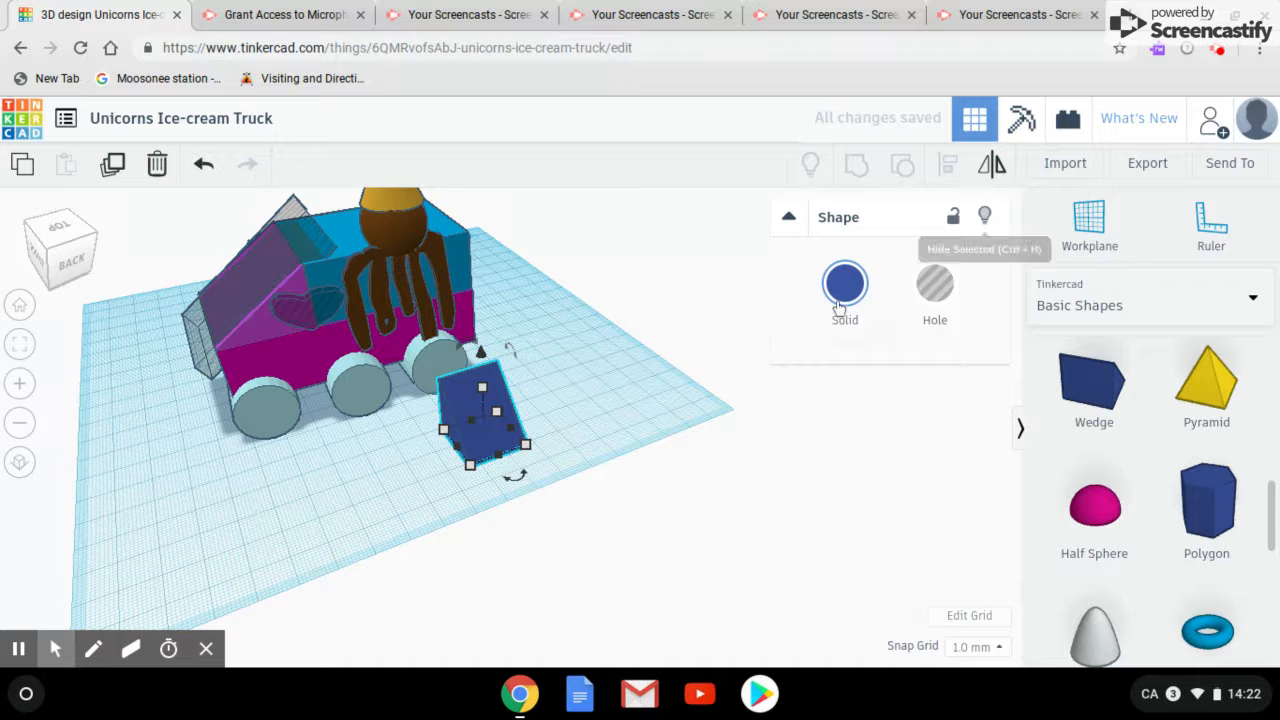
left_click(845, 283)
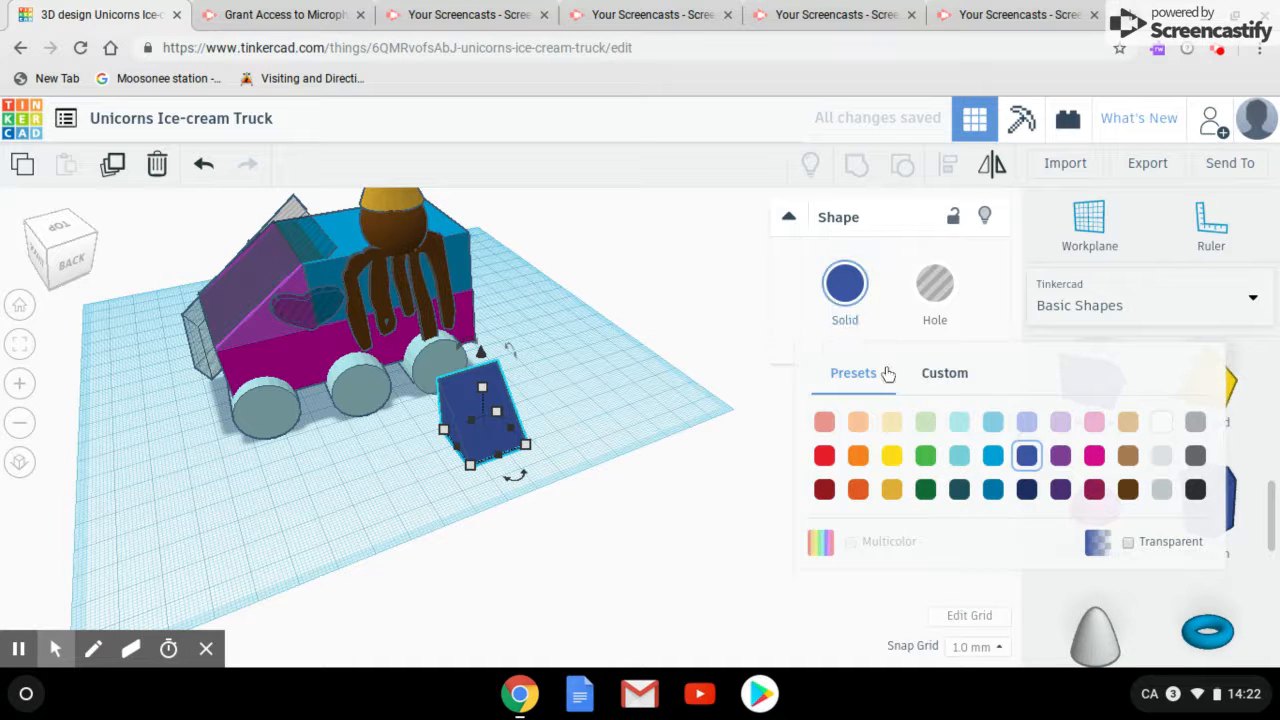
left_click(943, 372)
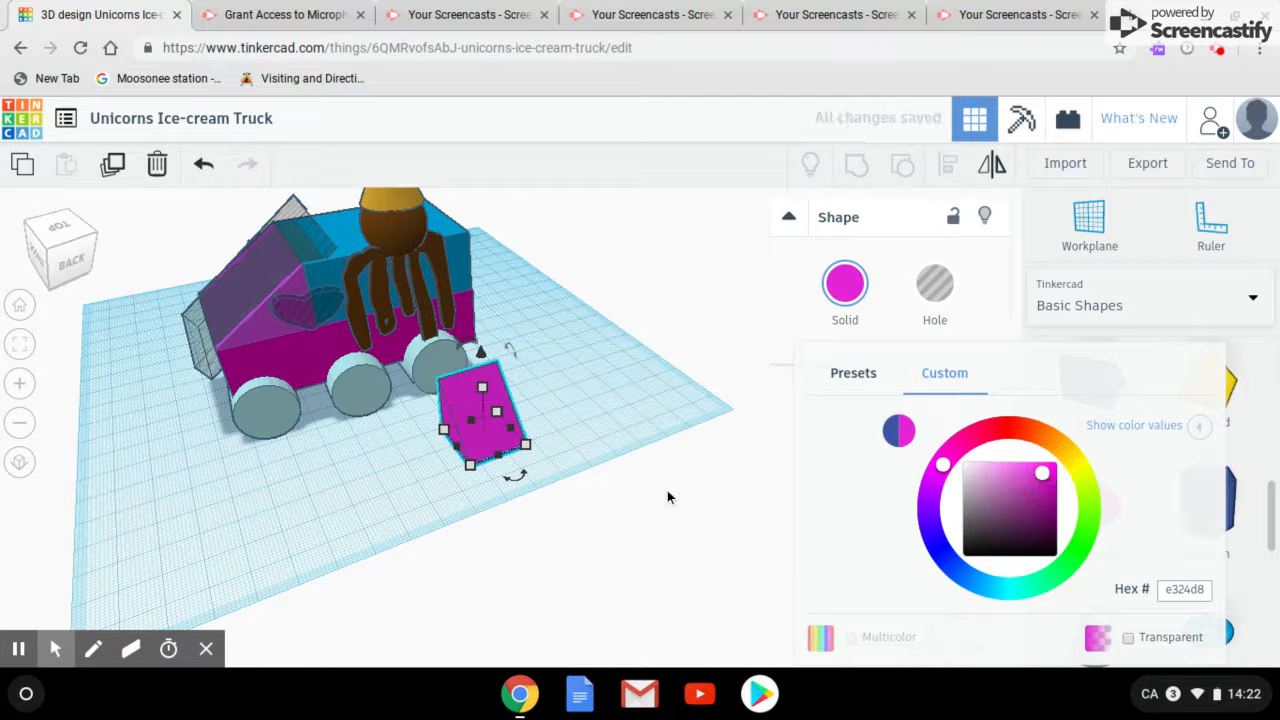
left_click(630, 567)
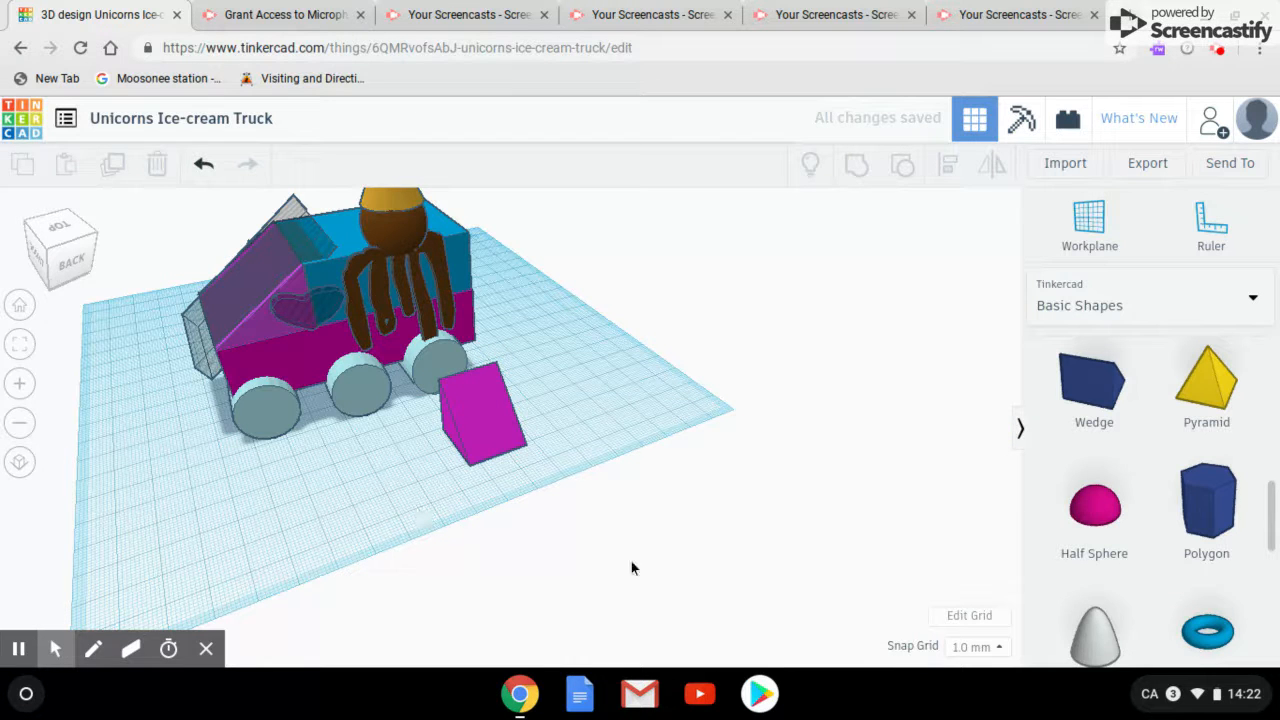
left_click(485, 420)
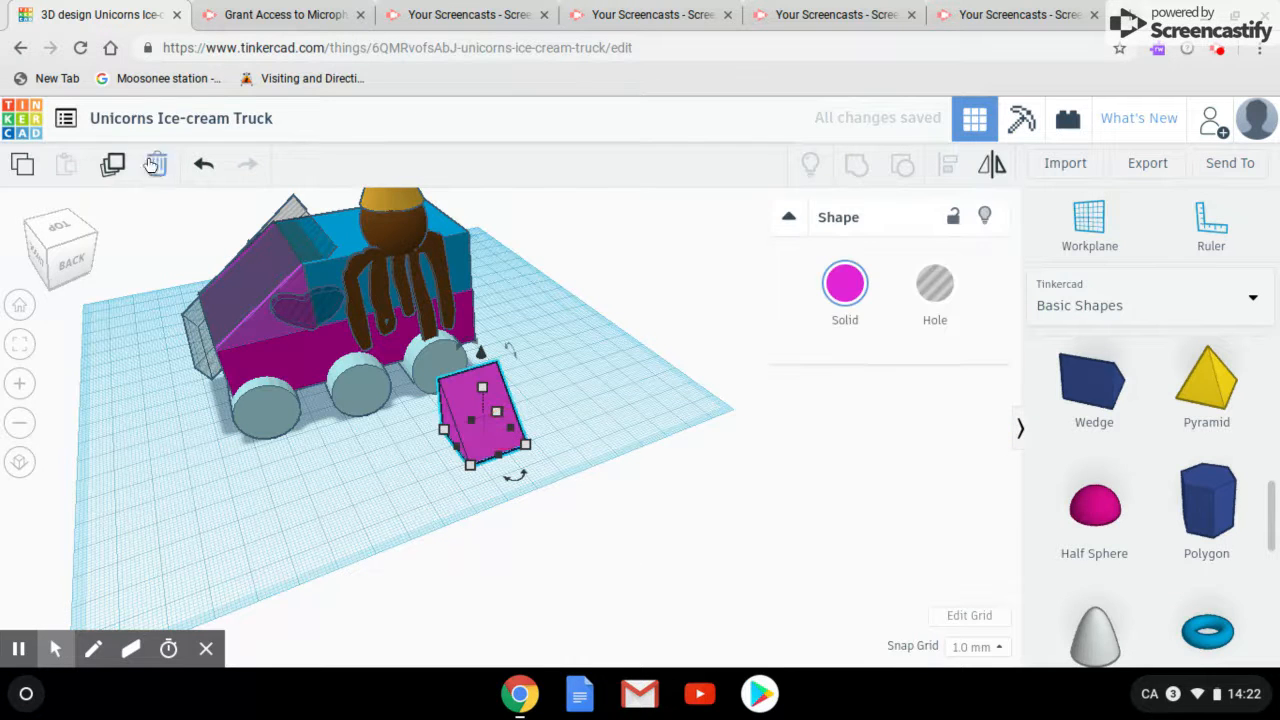
mouse_move(156, 164)
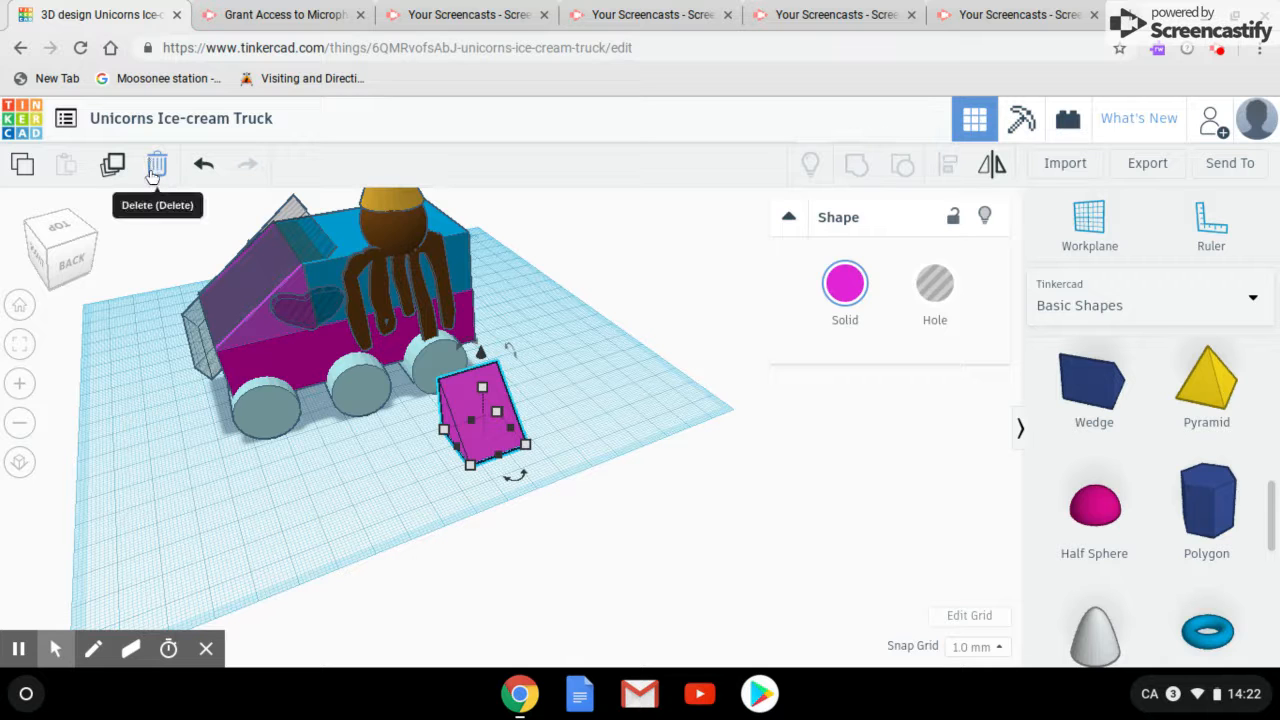
left_click(157, 164)
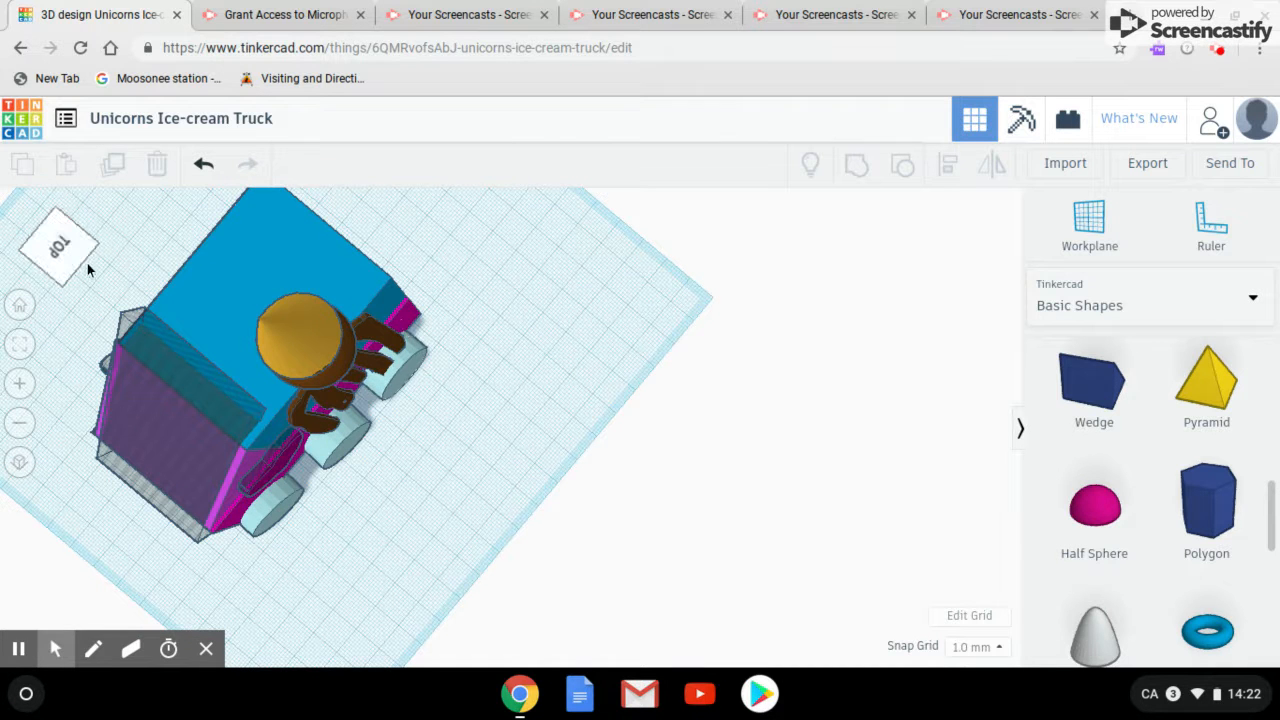
- Reset the view and scroll the Basic Shapes panel to reach Scribble
left_click(58, 247)
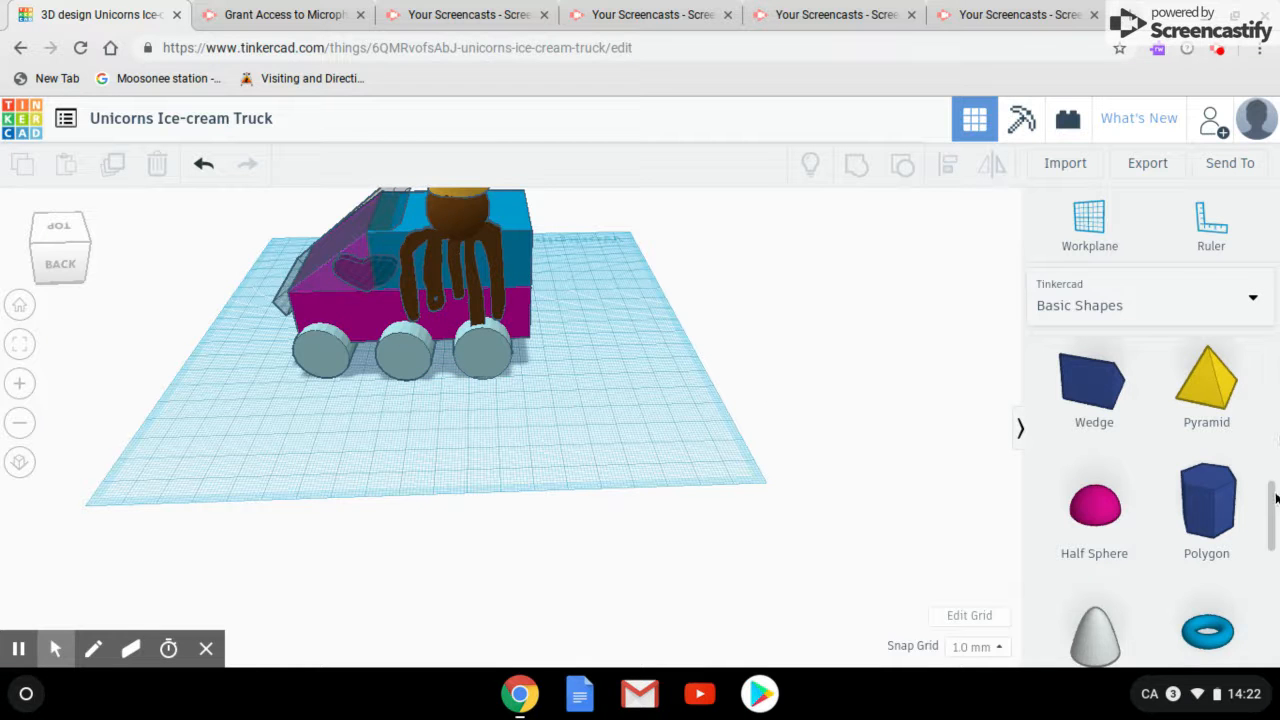
scroll("up", 3)
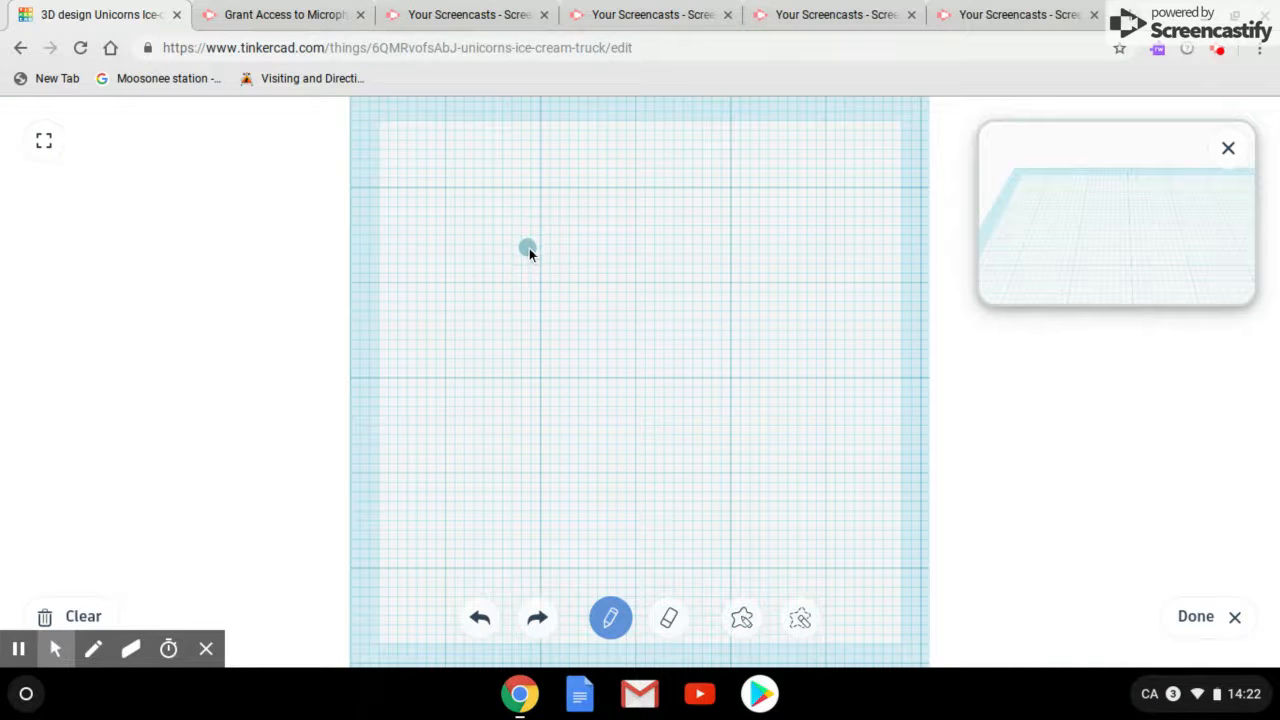
- Draw connected dripping strokes in the Scribble window and accept the sketch
left_click_drag(528, 248, 558, 328)
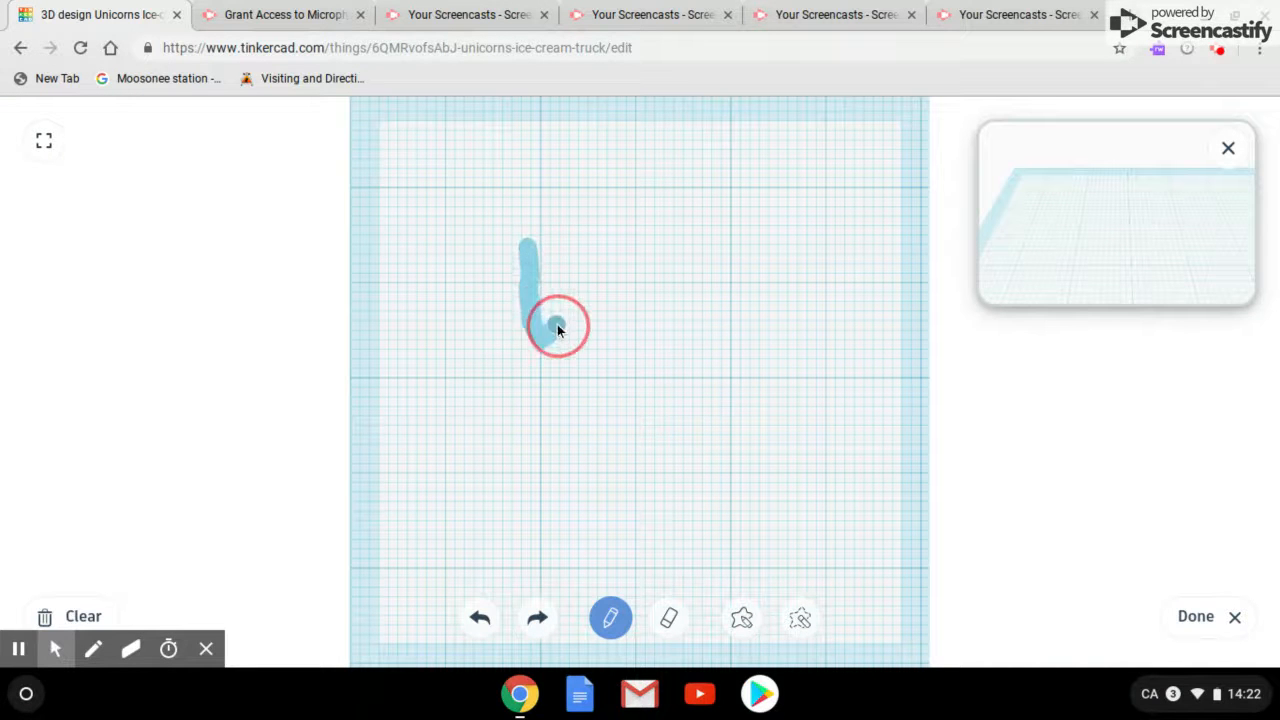
left_click_drag(558, 327, 598, 373)
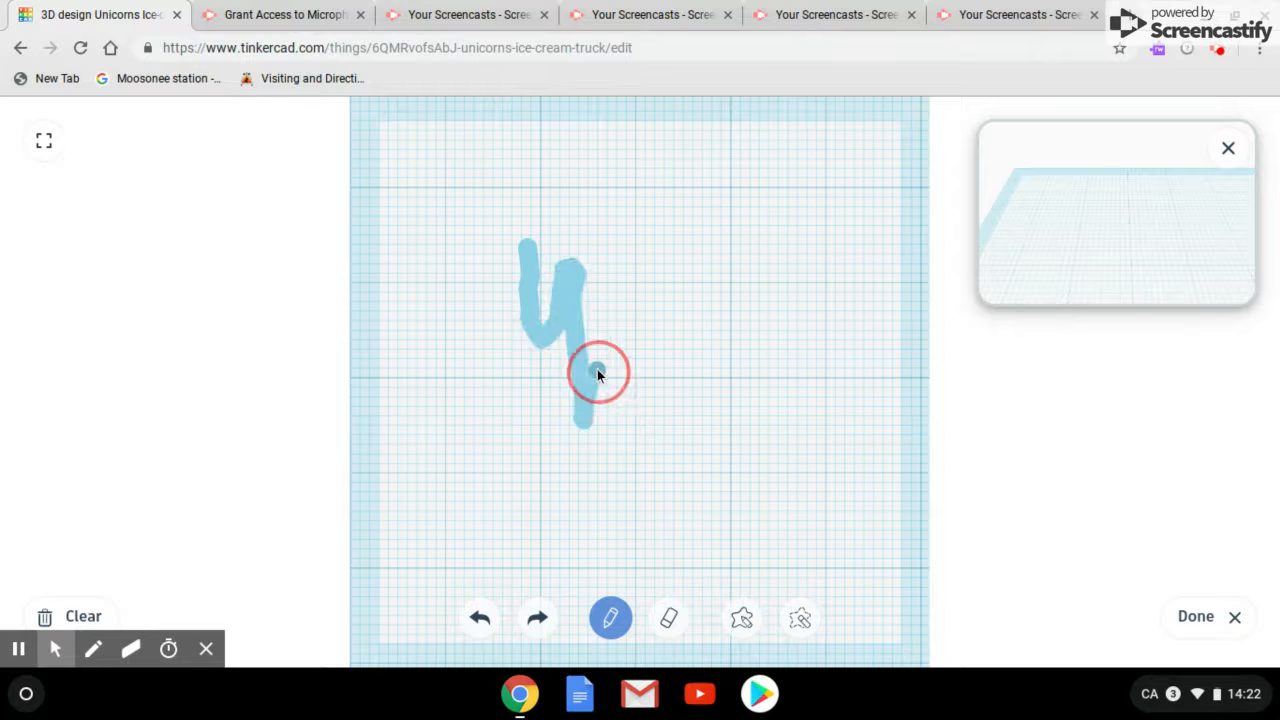
left_click_drag(595, 375, 678, 498)
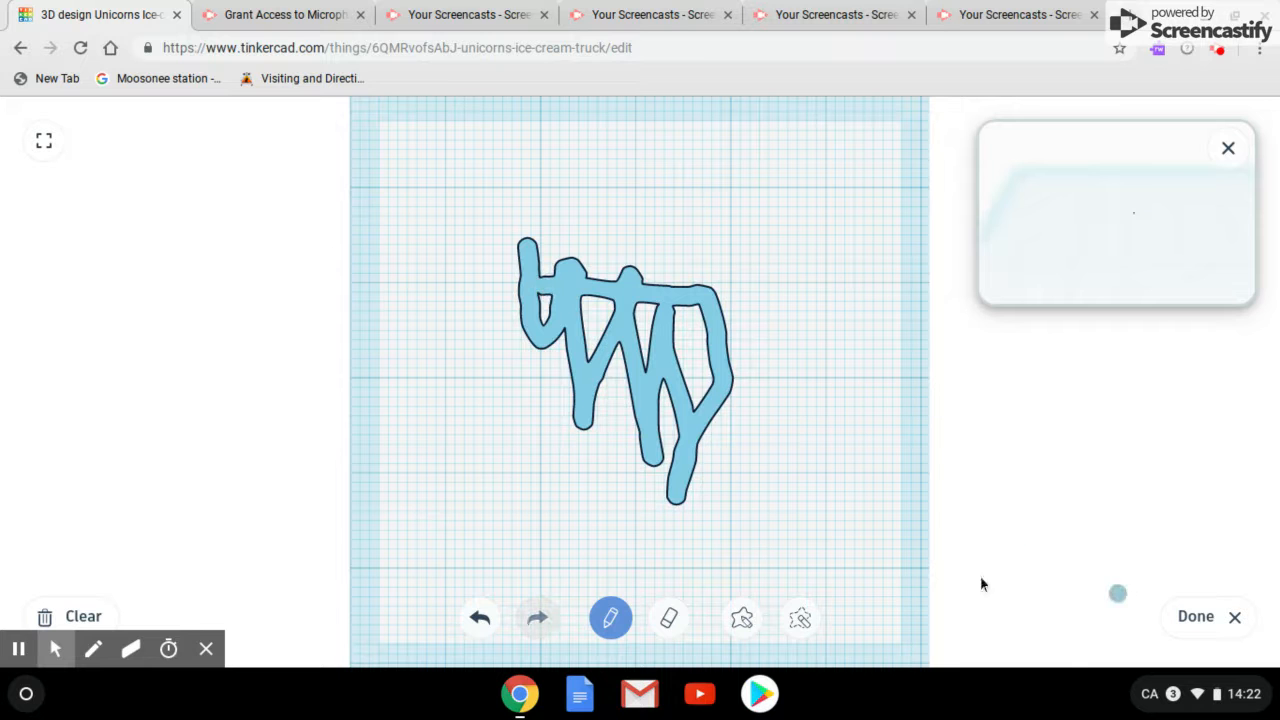
left_click(1196, 616)
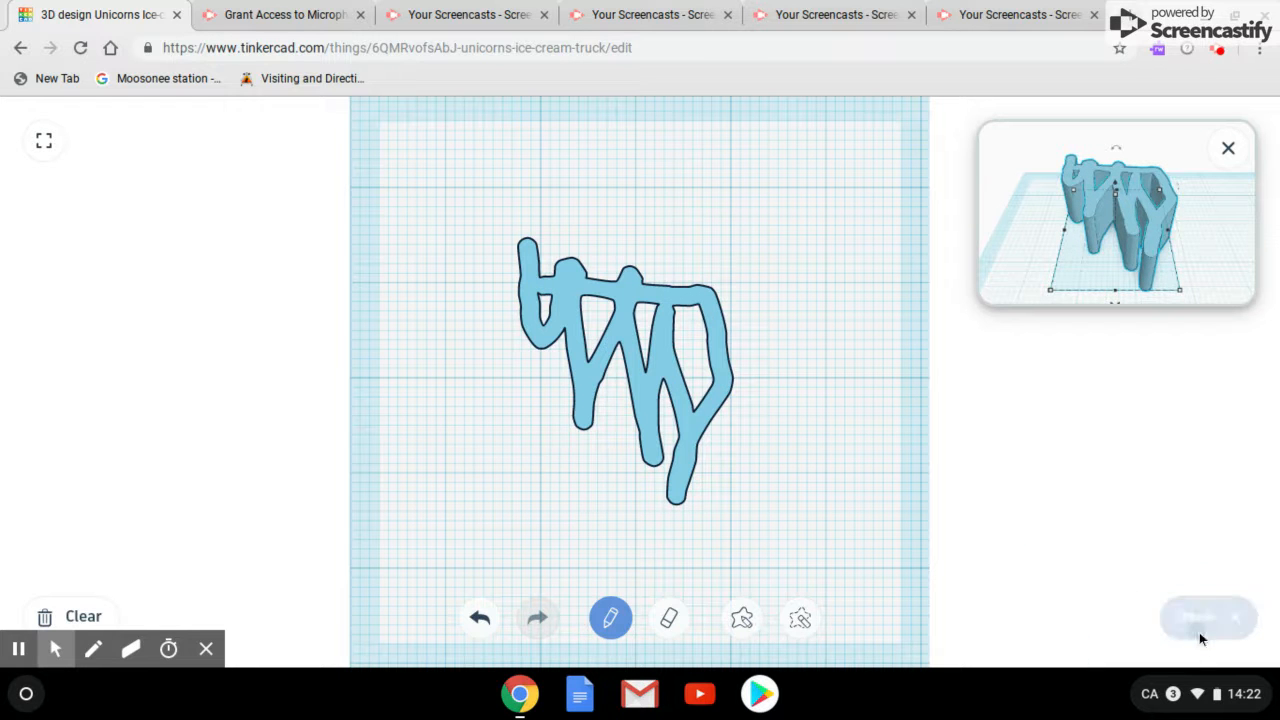
left_click(1208, 617)
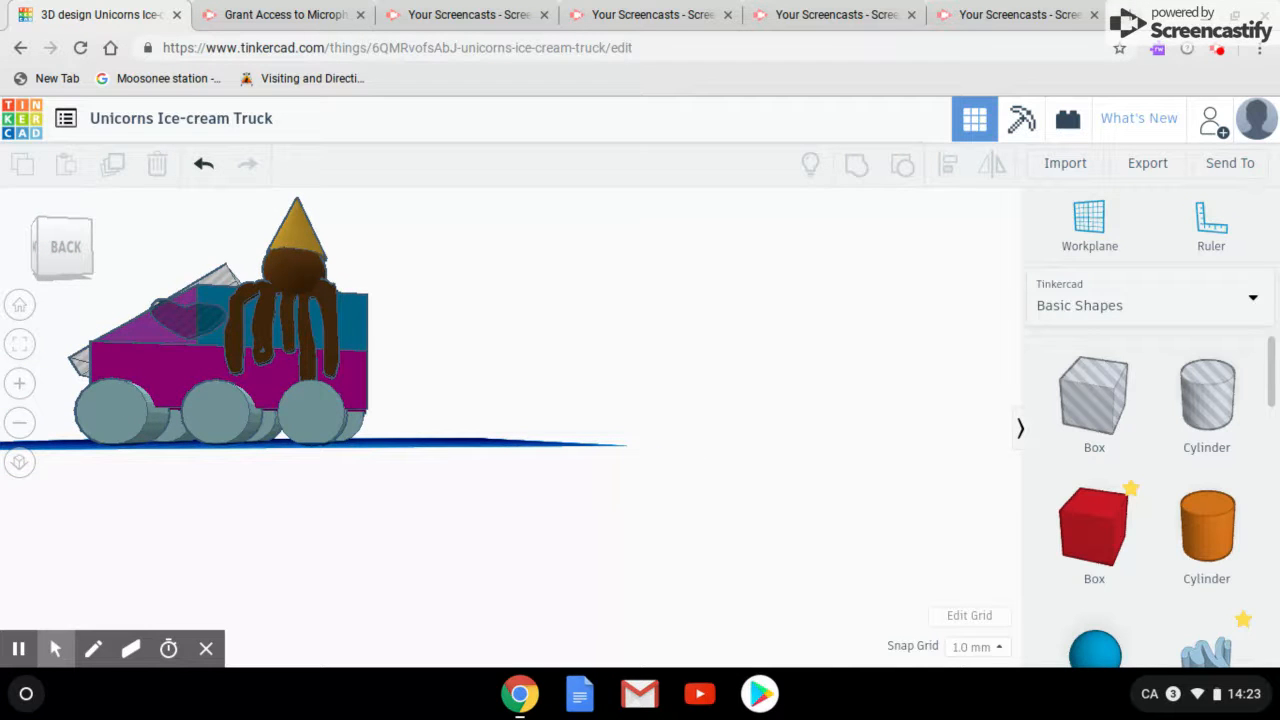
mouse_move(281, 298)
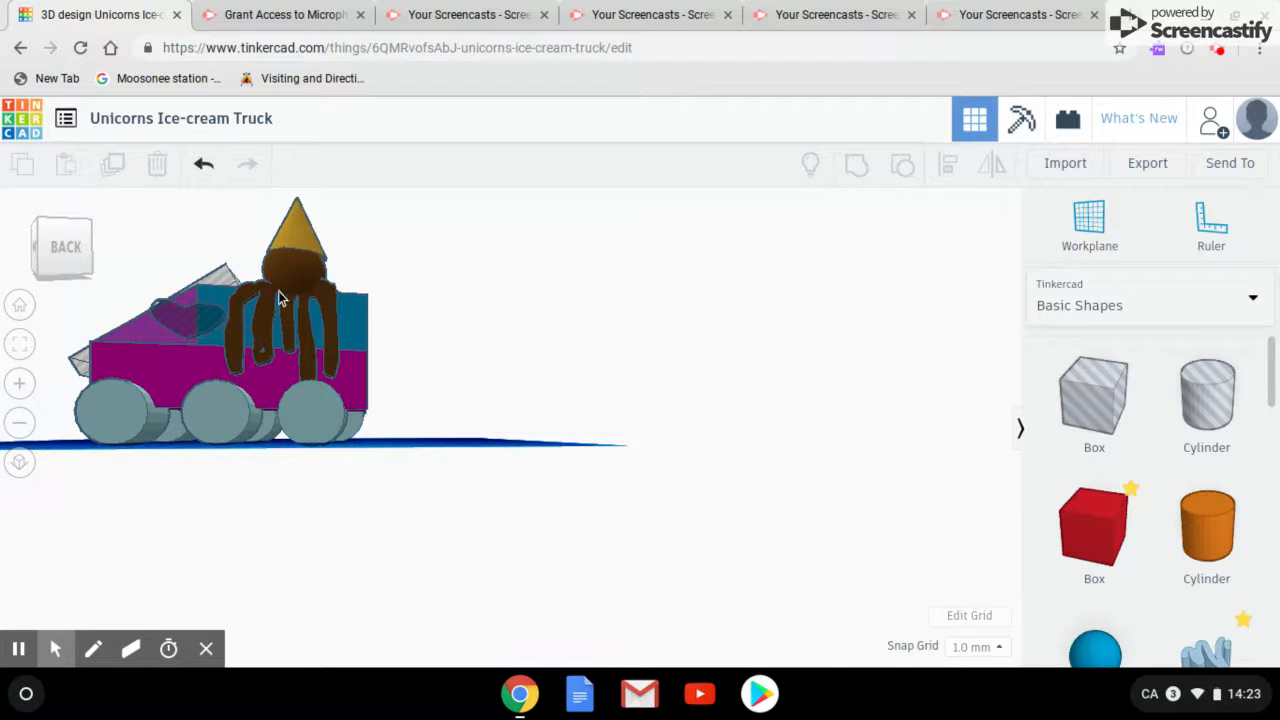
mouse_move(1180, 315)
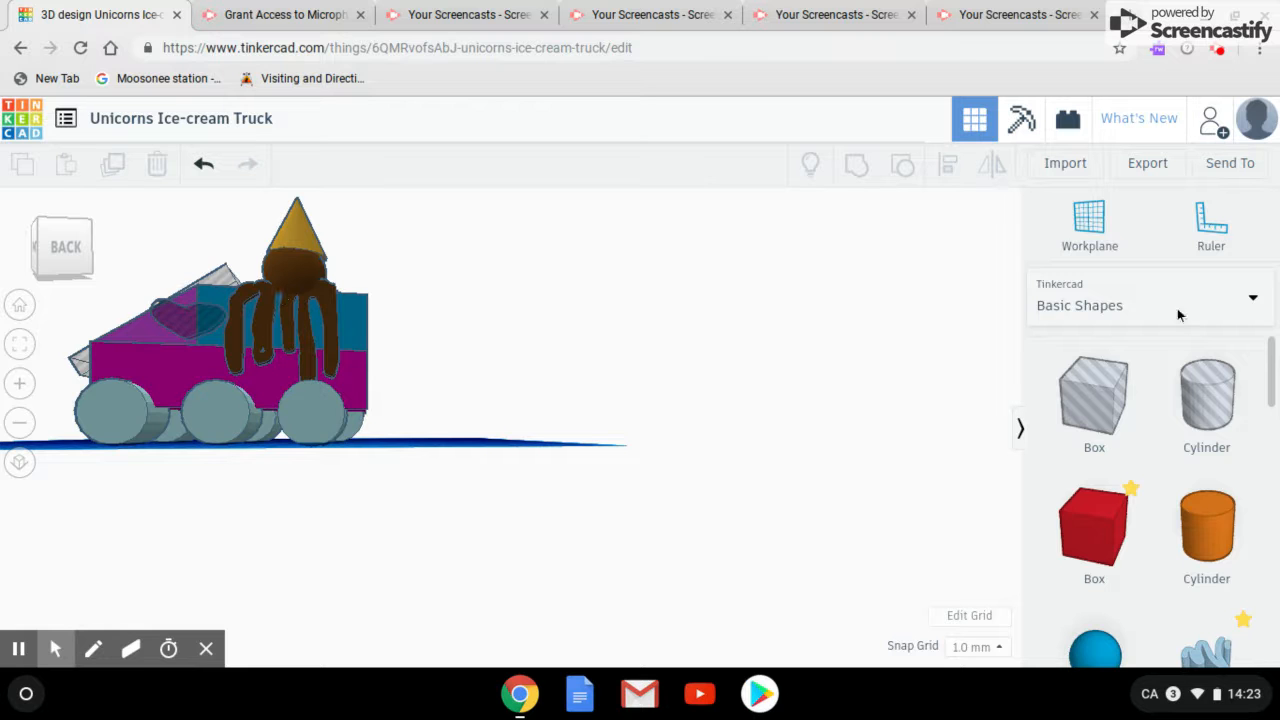
scroll("down", 3)
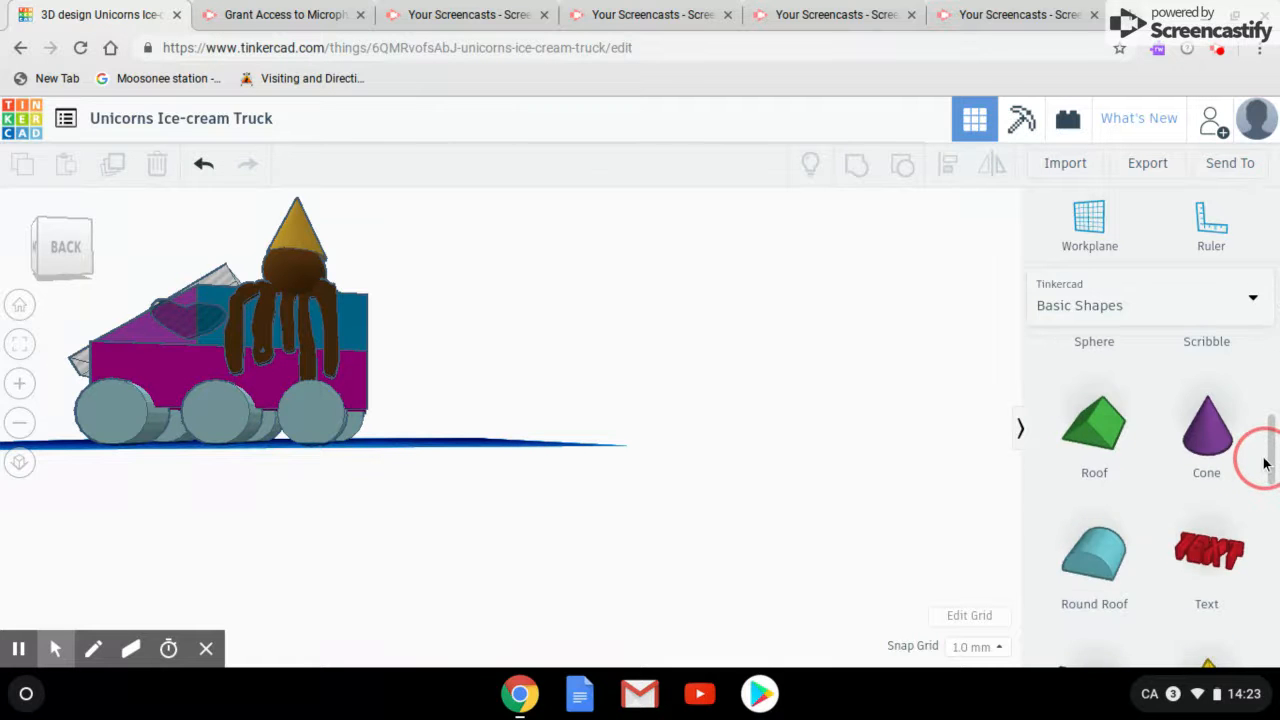
scroll("up", 3)
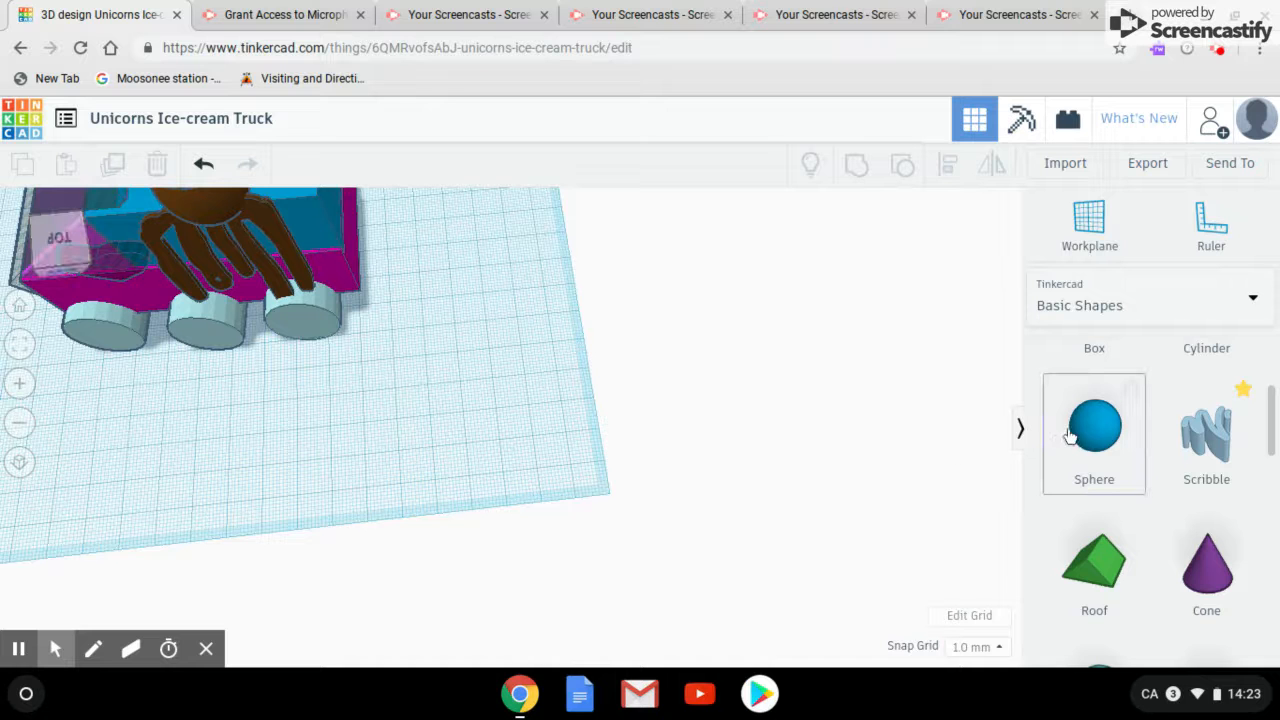
left_click_drag(1094, 425, 432, 345)
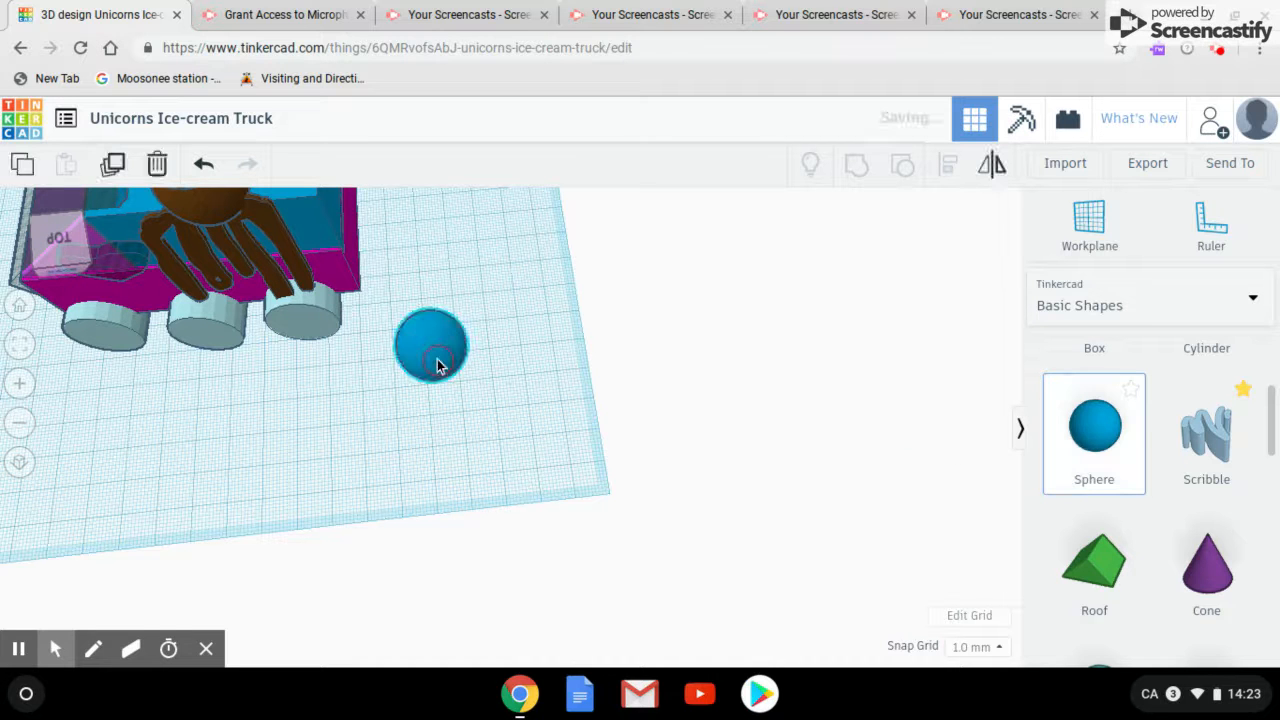
left_click(430, 345)
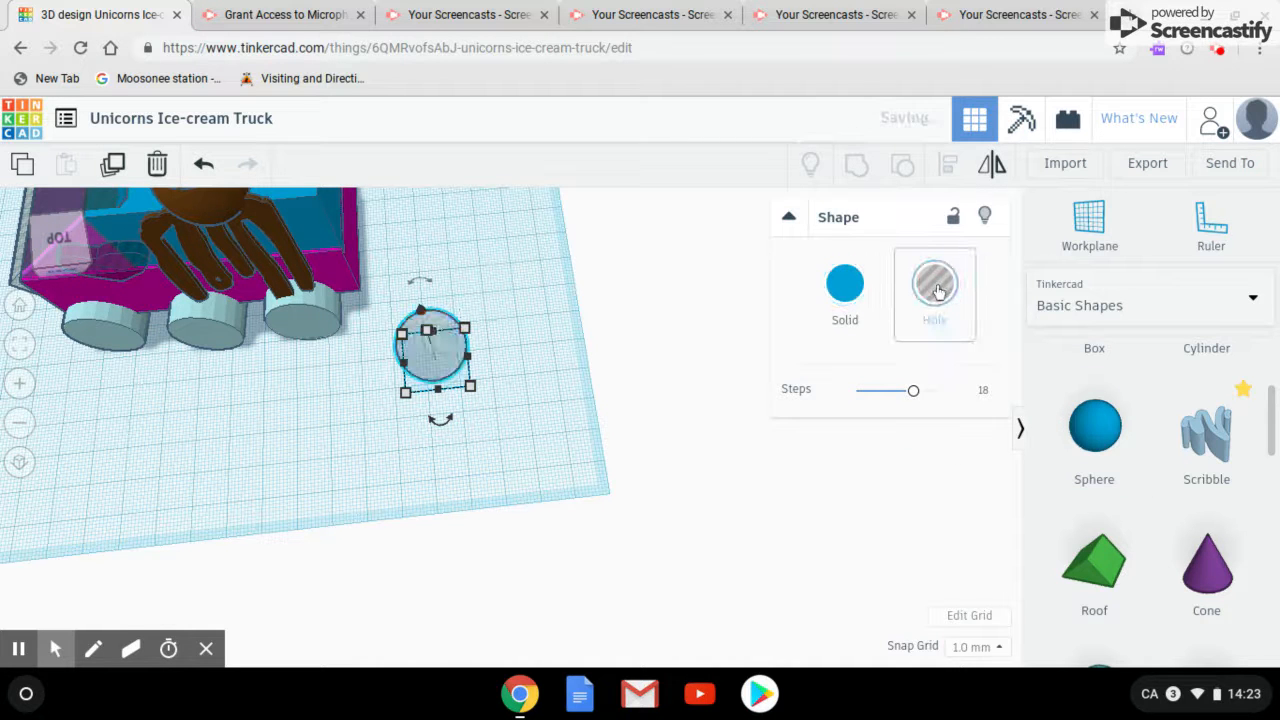
left_click(934, 283)
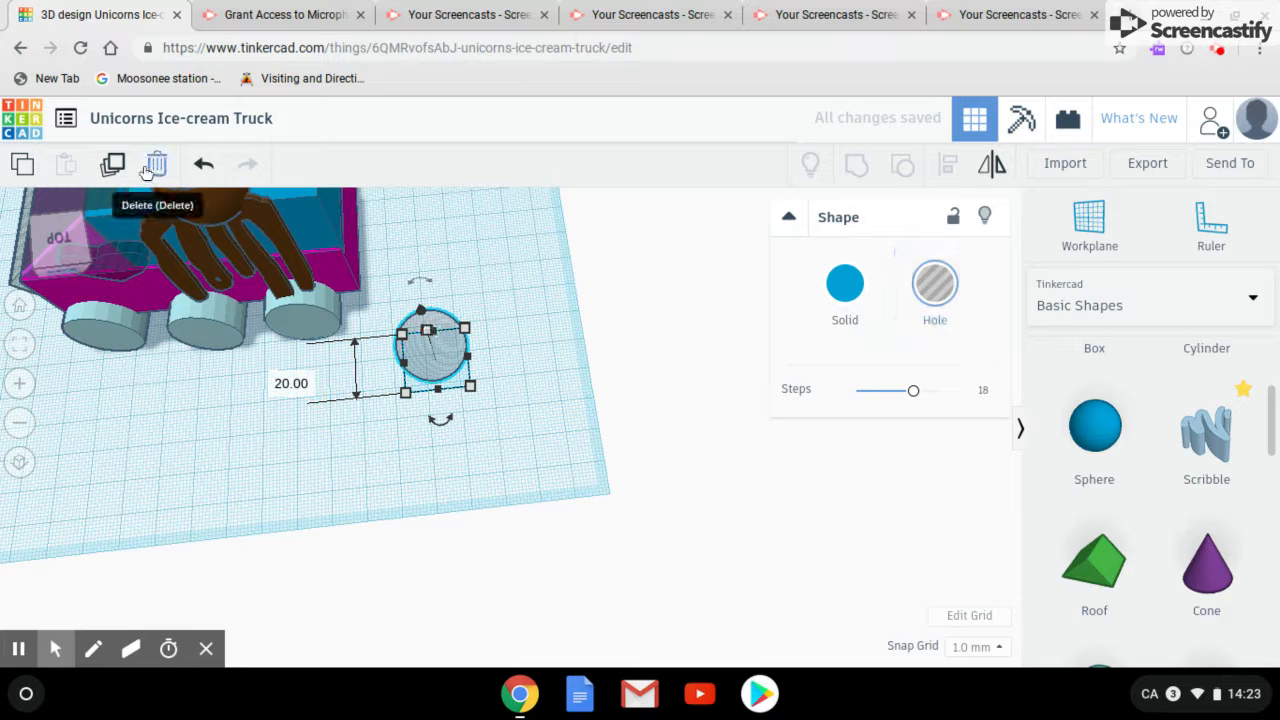
mouse_move(863, 380)
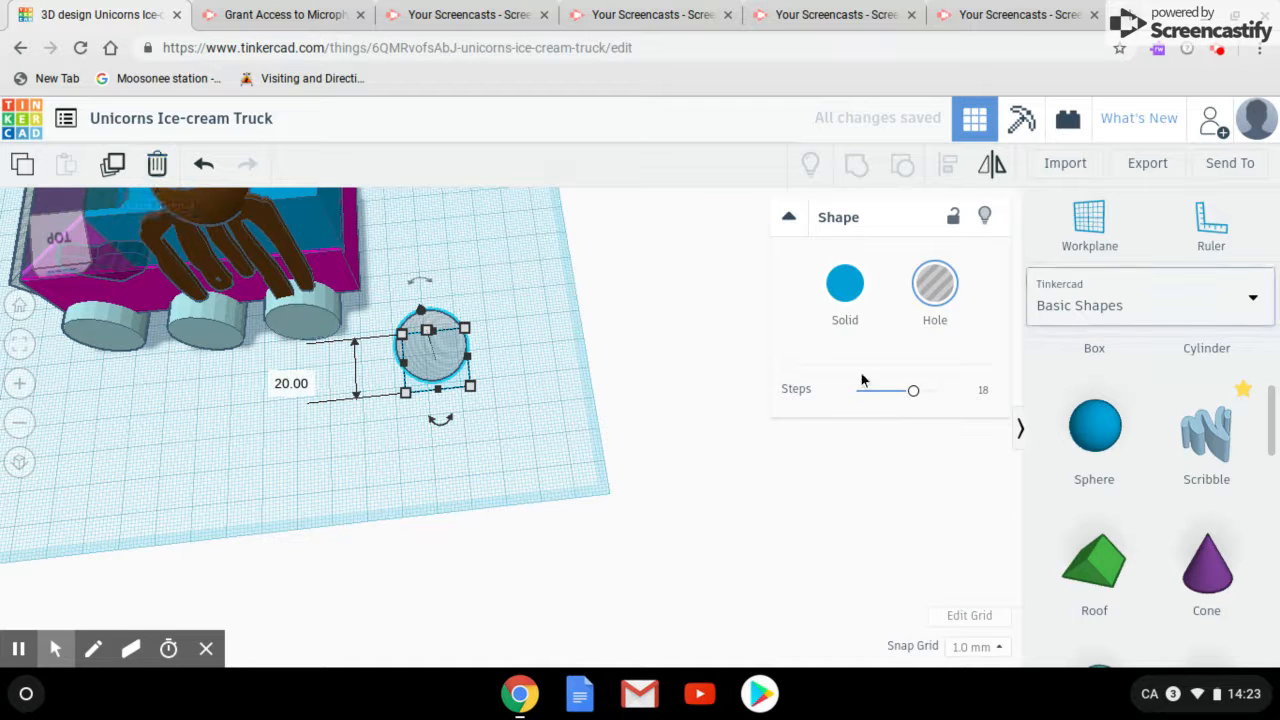
left_click(845, 283)
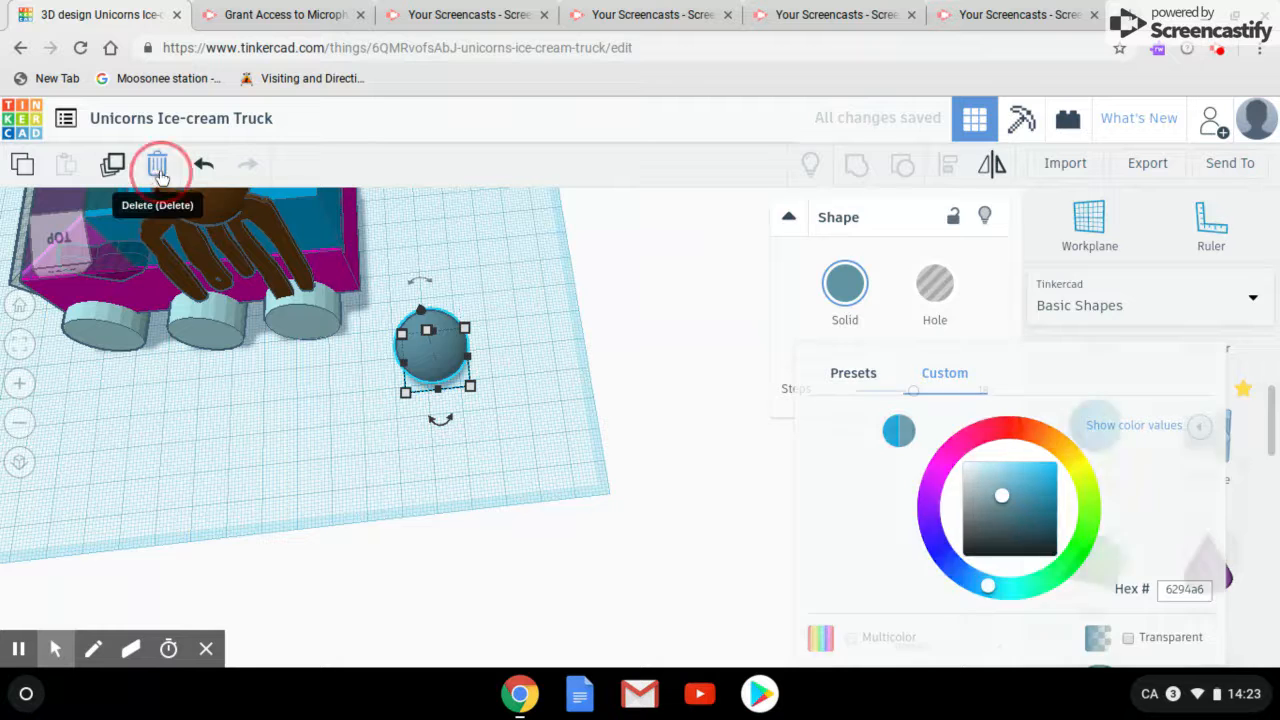
left_click(157, 164)
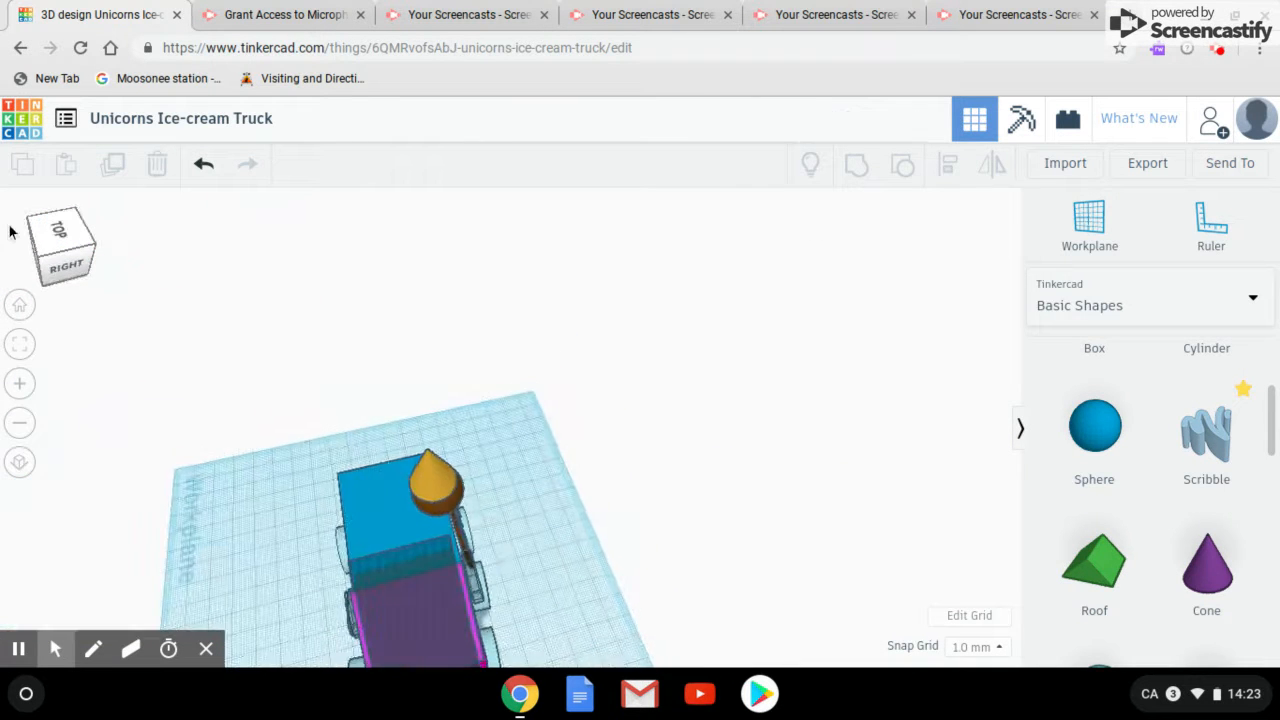
left_click(64, 265)
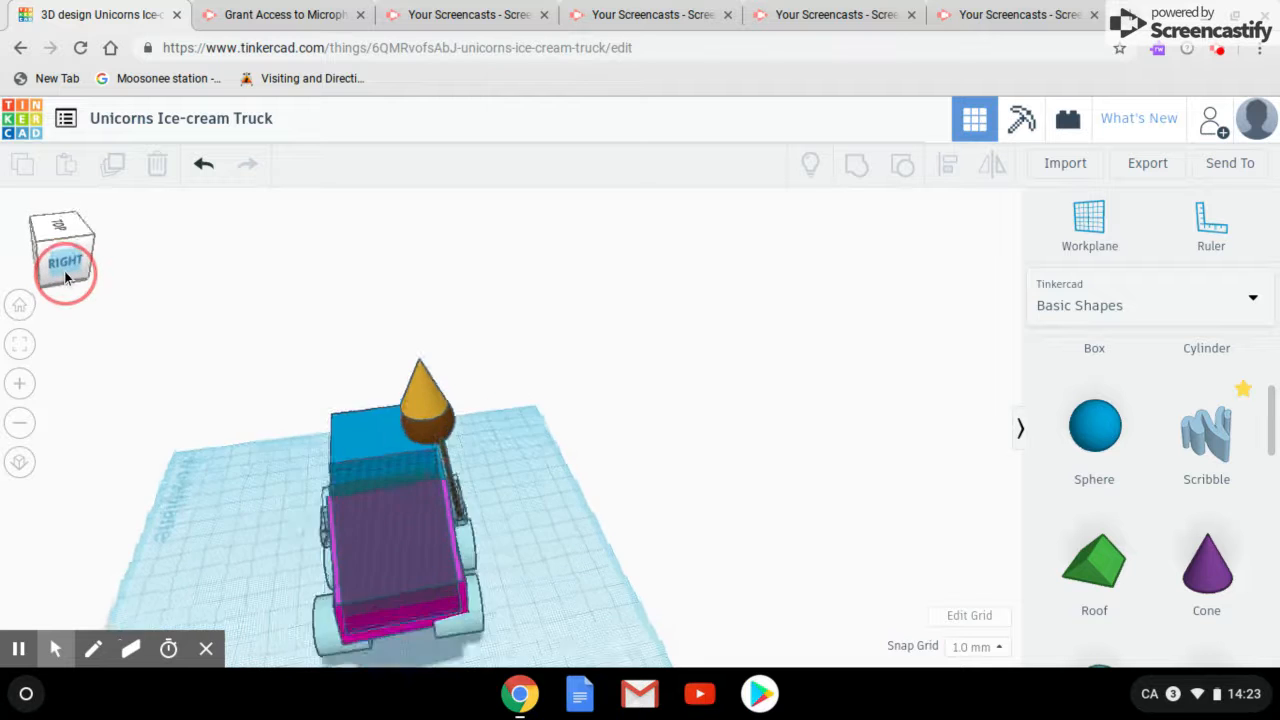
left_click(64, 262)
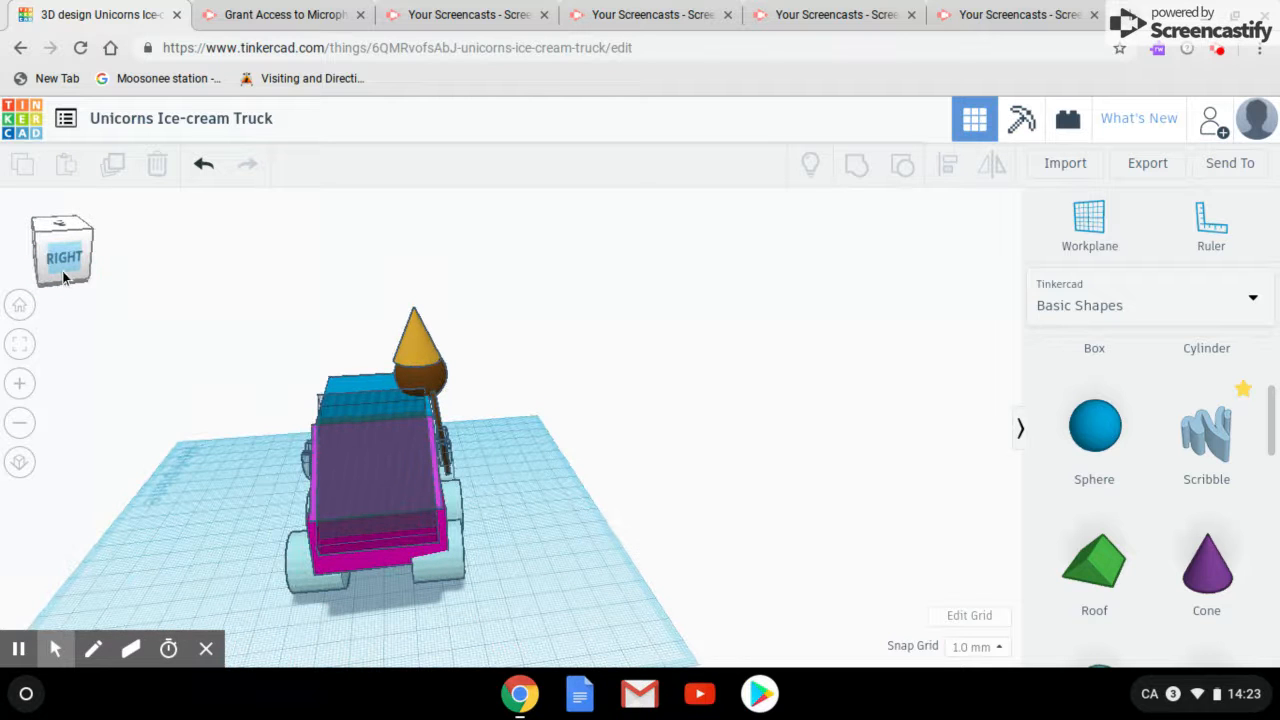
left_click(62, 257)
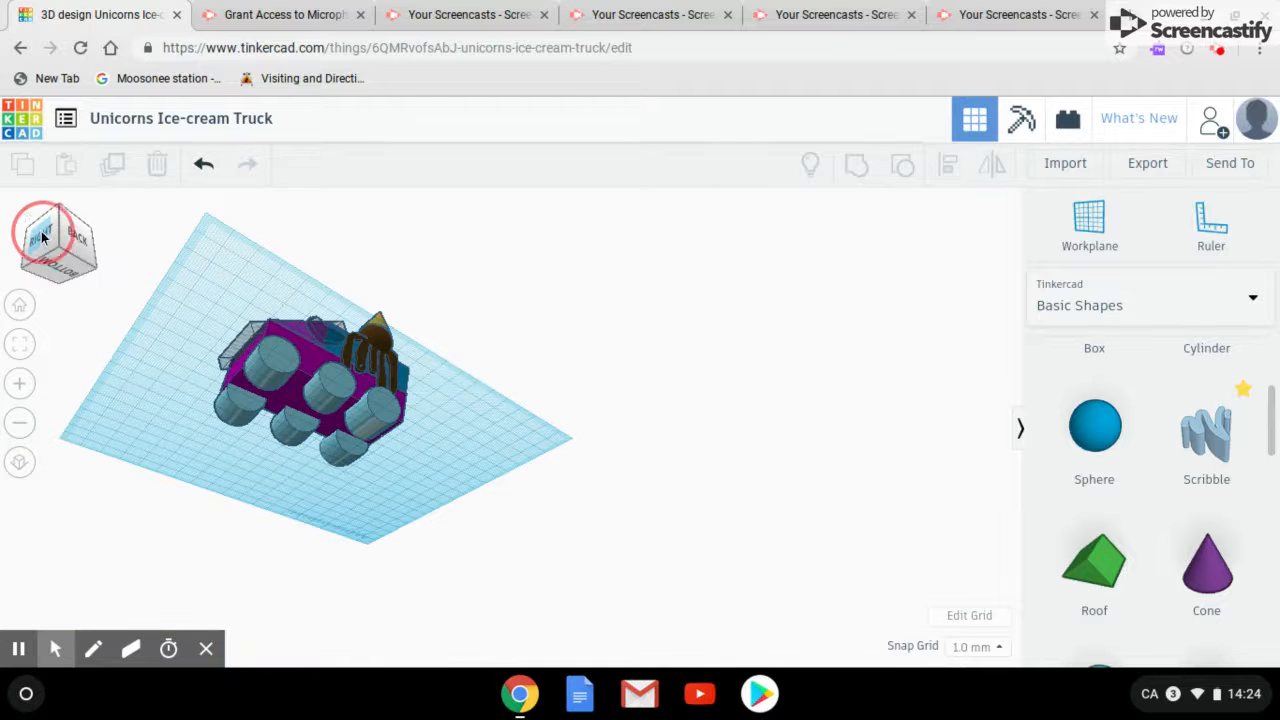
left_click(55, 240)
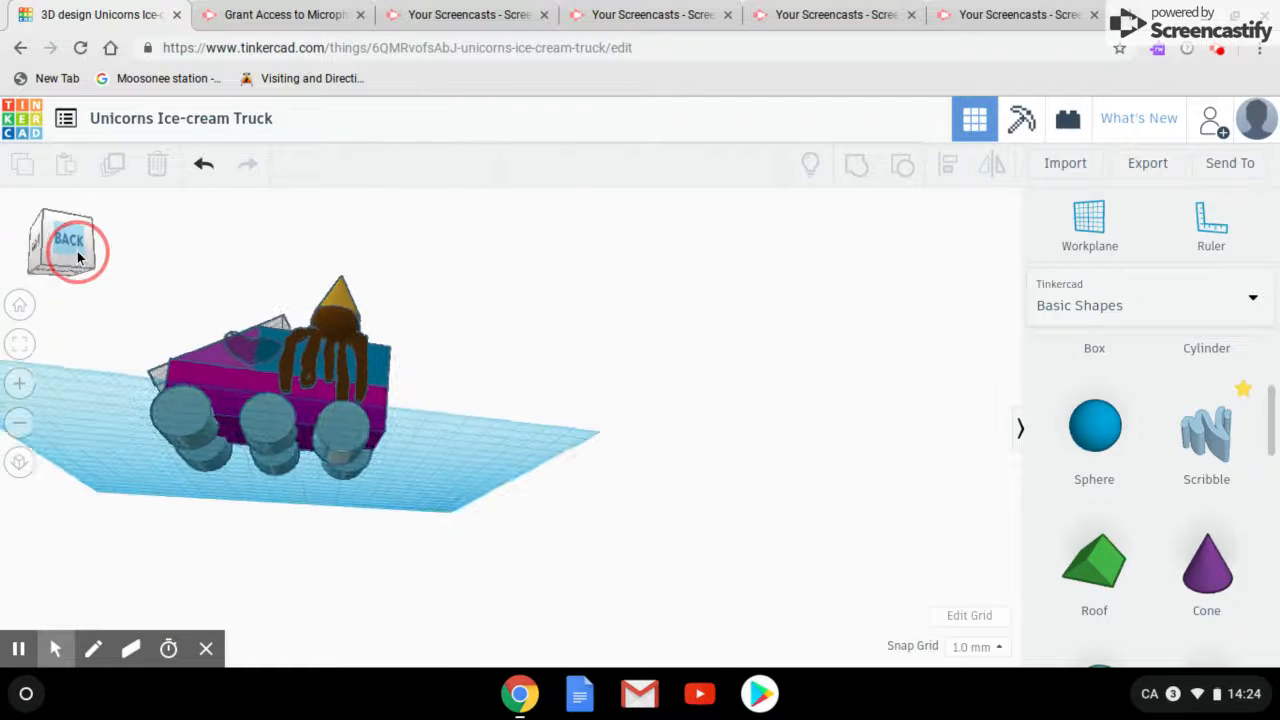
left_click(68, 240)
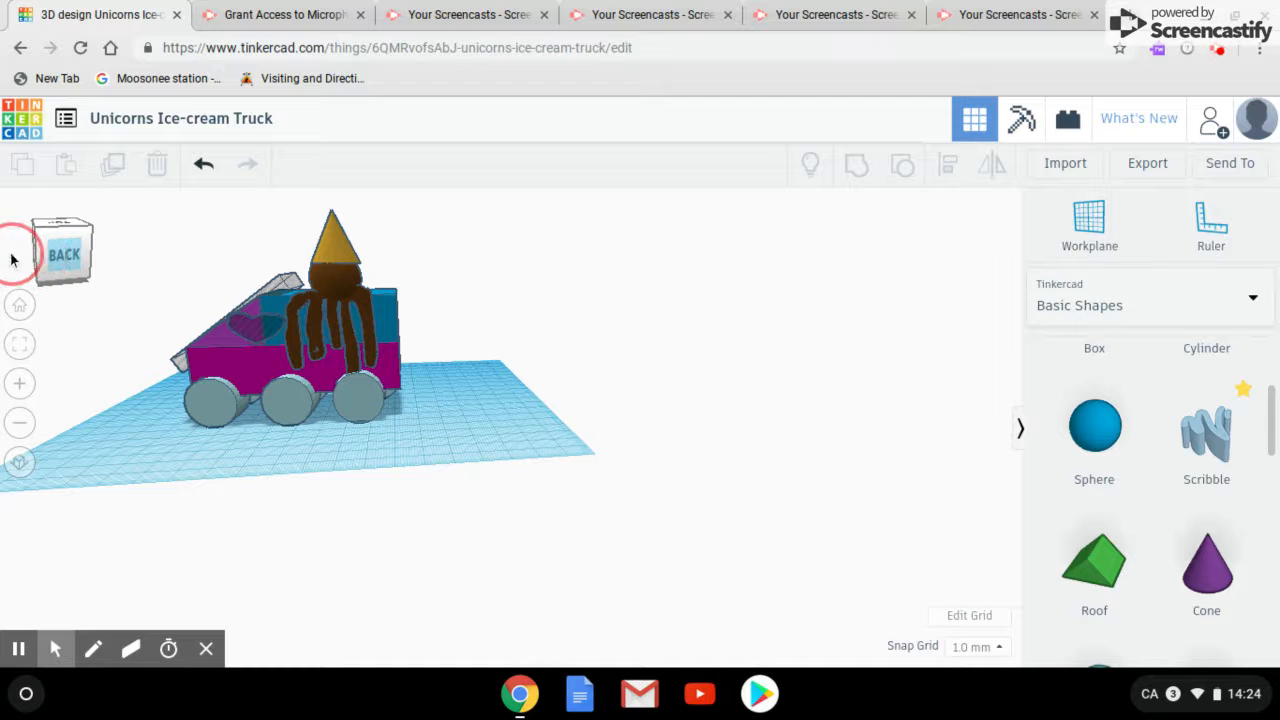
left_click(45, 252)
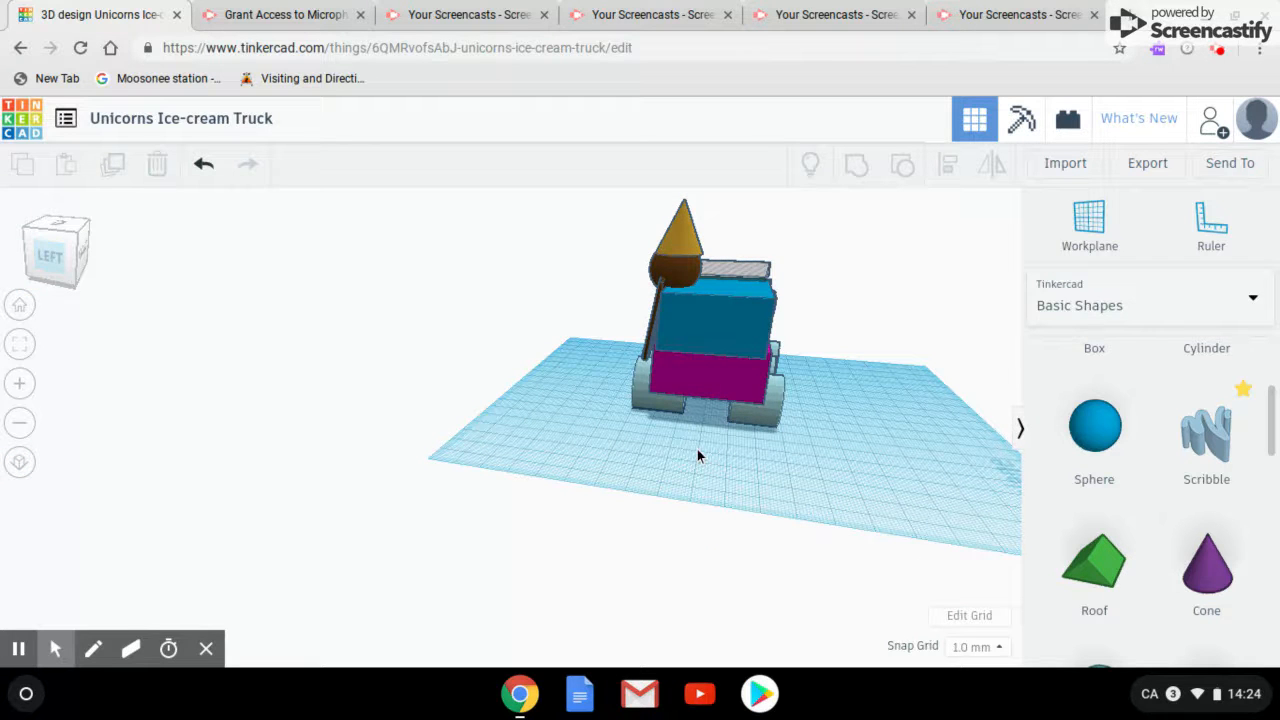
mouse_move(50, 258)
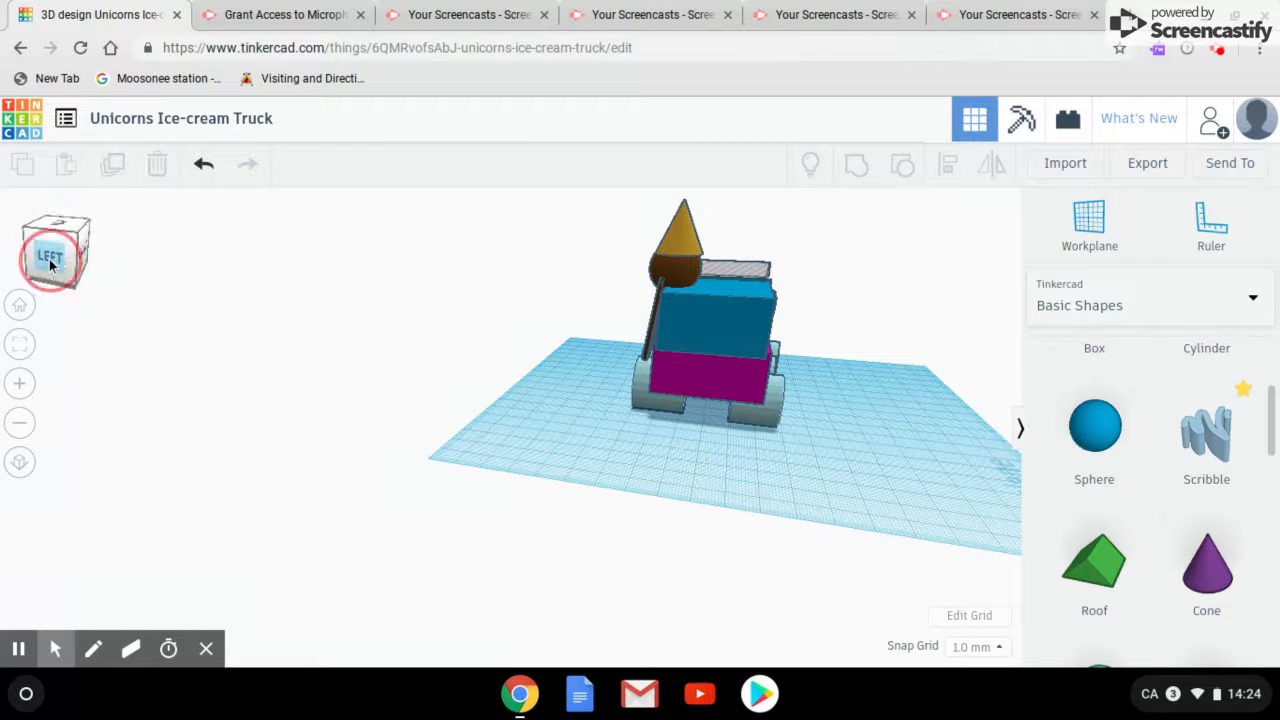
left_click(51, 257)
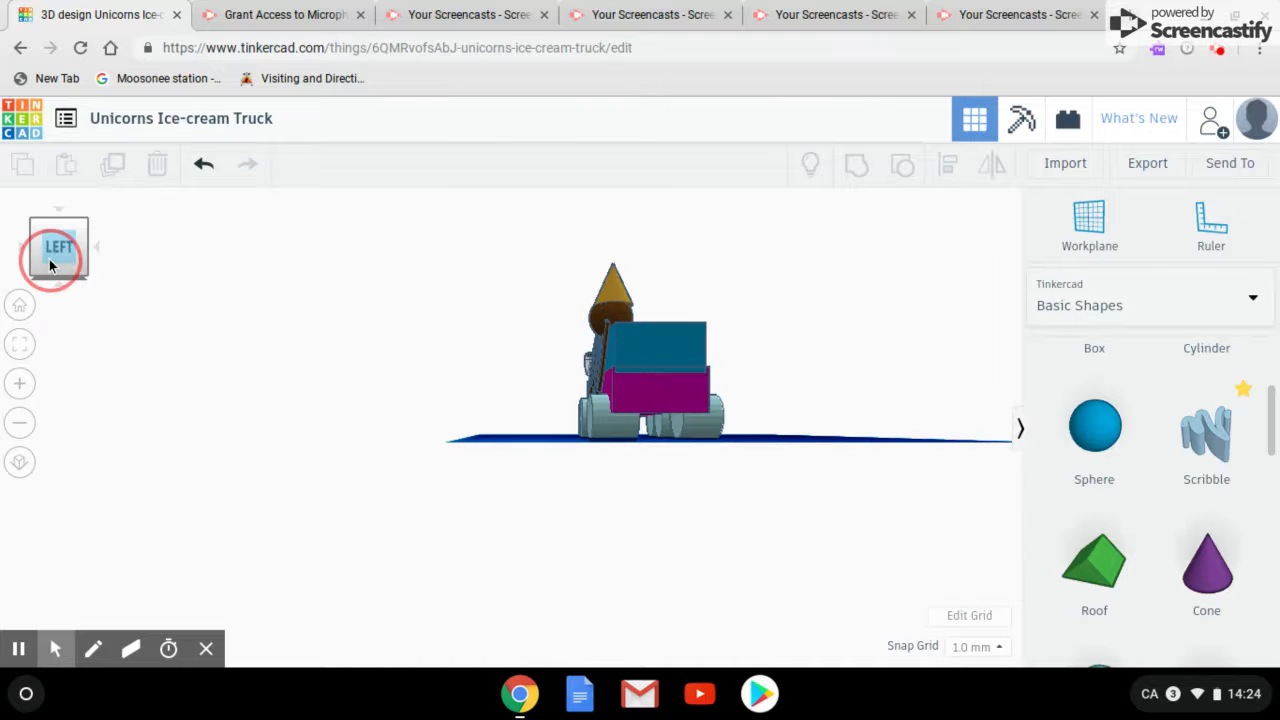
left_click(58, 247)
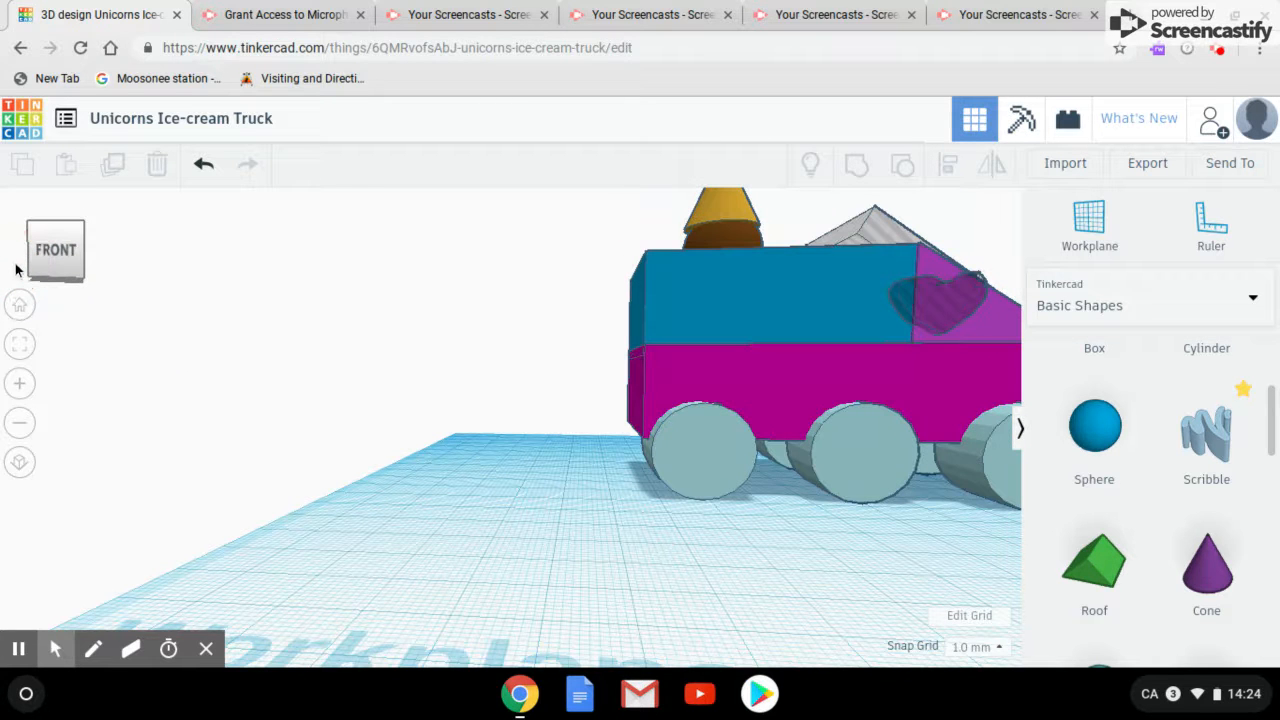
left_click(56, 249)
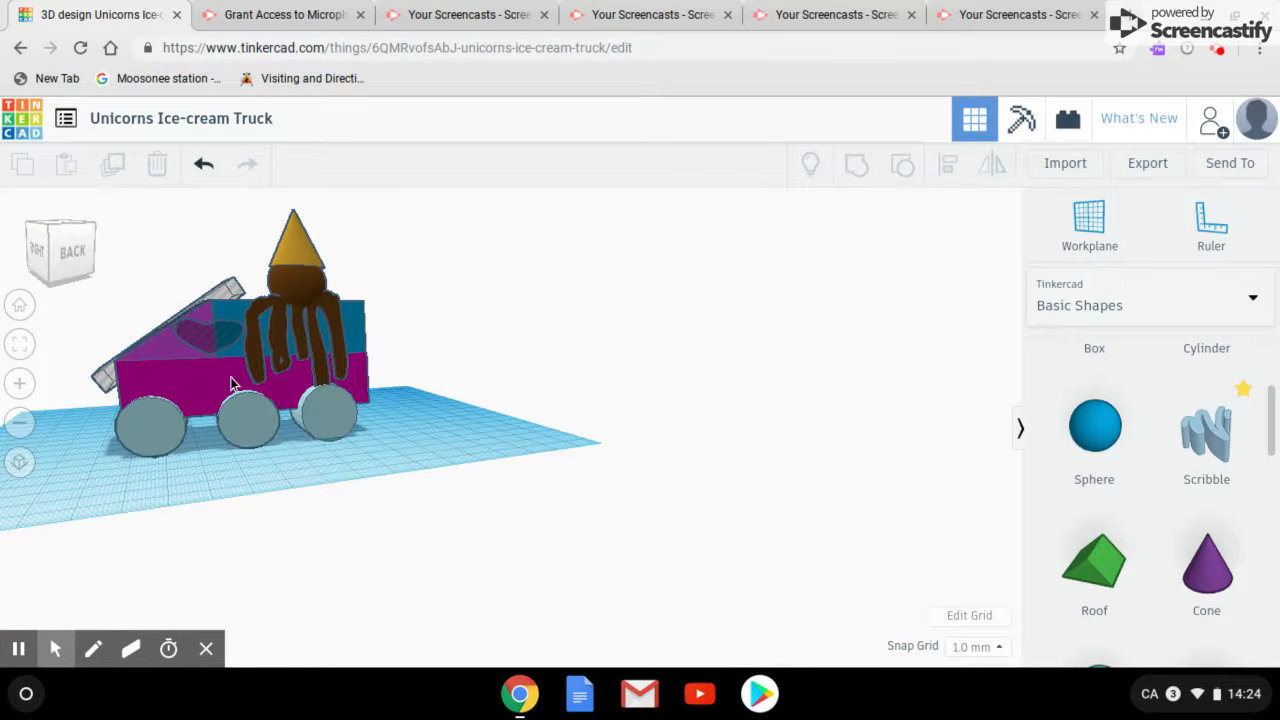
left_click(68, 252)
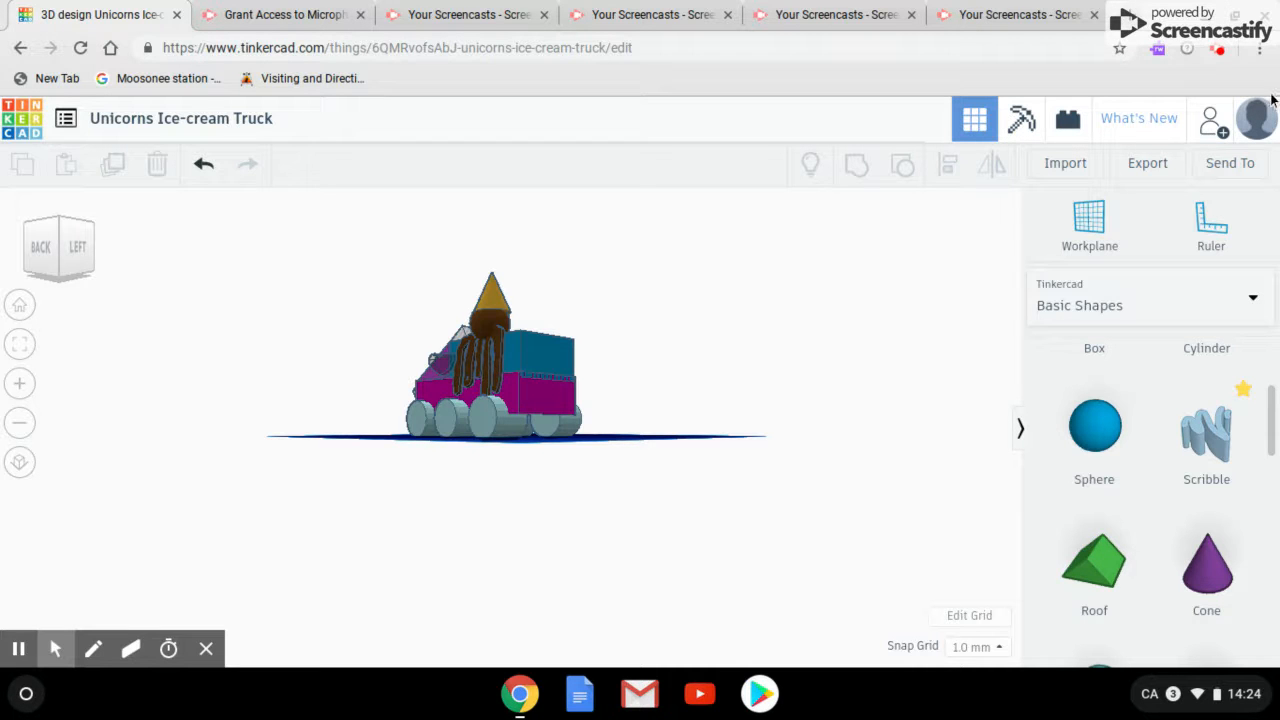
mouse_move(1216, 50)
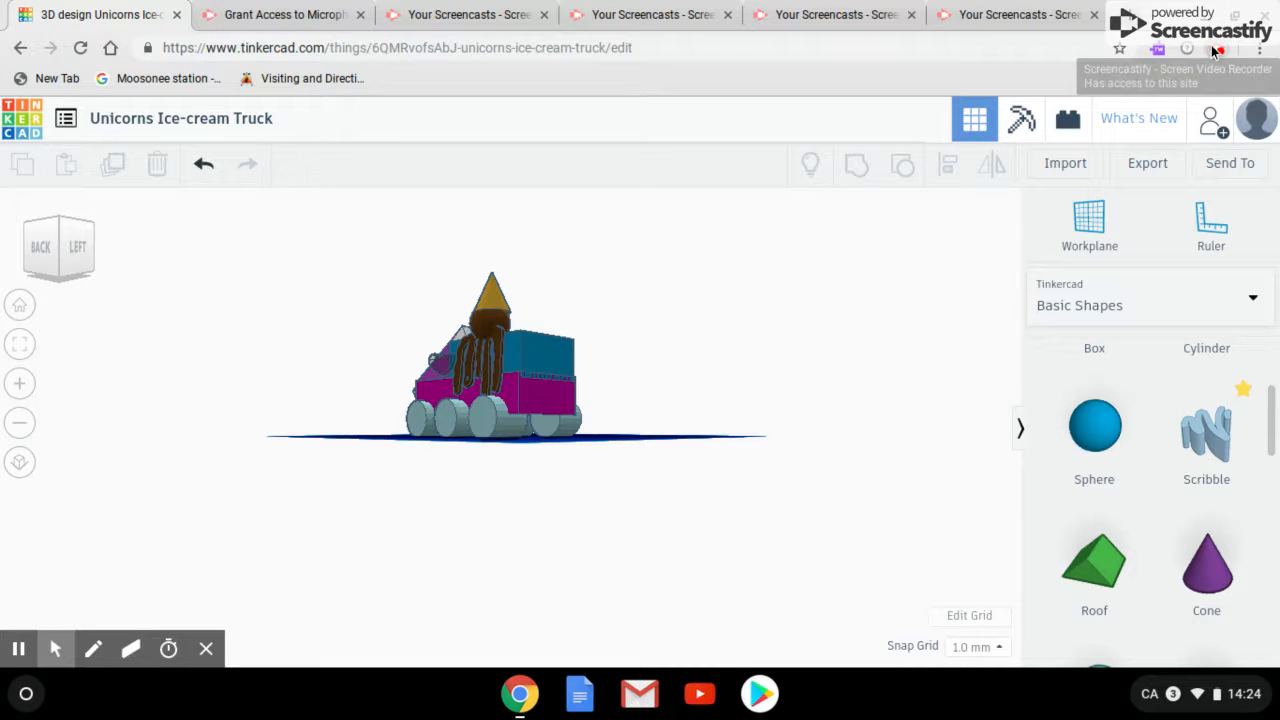